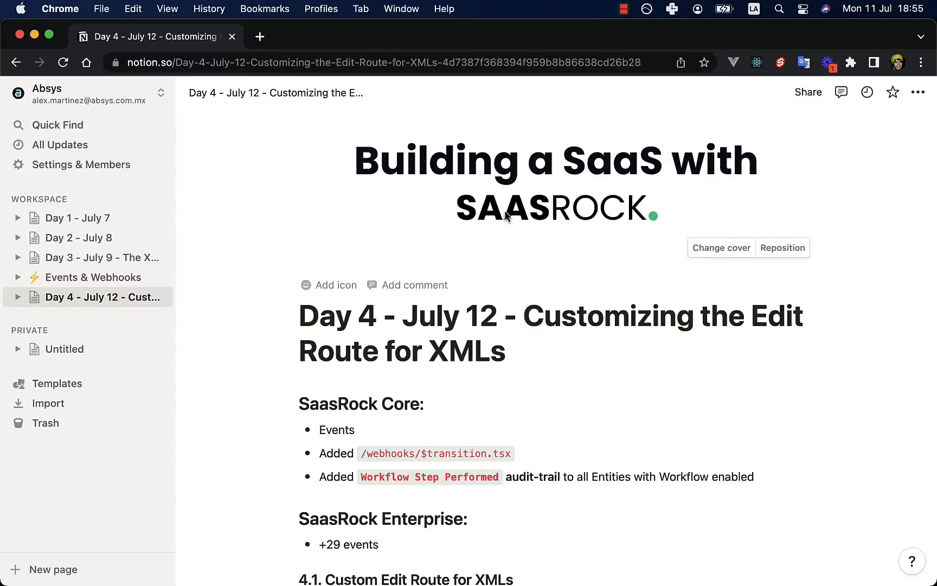
- Read through the Events & Webhooks notes page, highlighting API in the Remix action bullet
{"action": "left_click", "coordinate": [93, 278]}
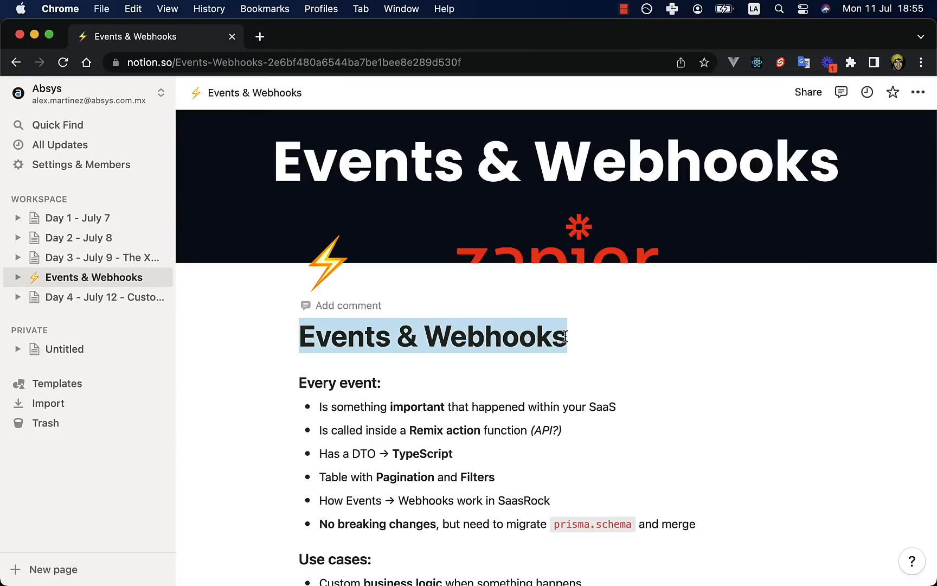
{"action": "left_click", "coordinate": [480, 337]}
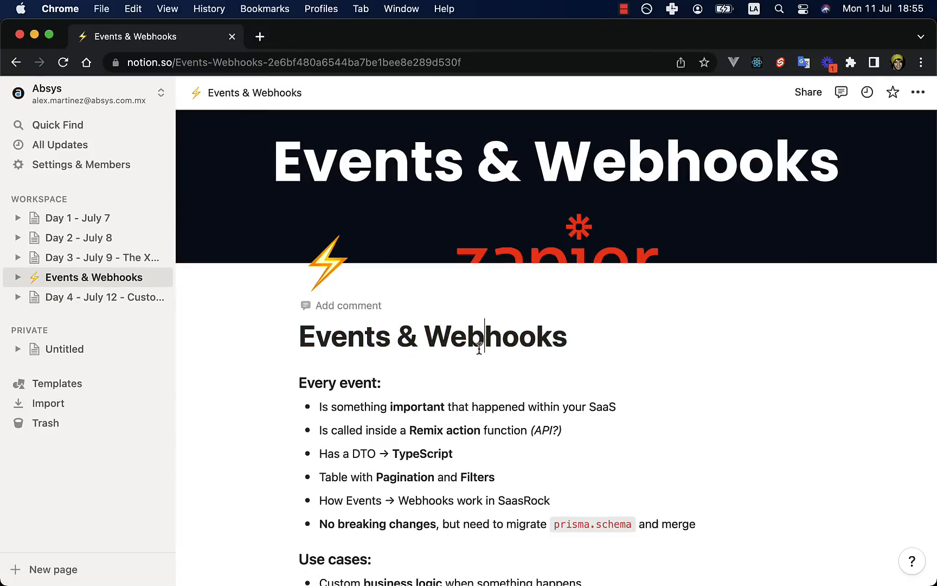
{"action": "scroll", "scroll_direction": "down", "scroll_amount": 3}
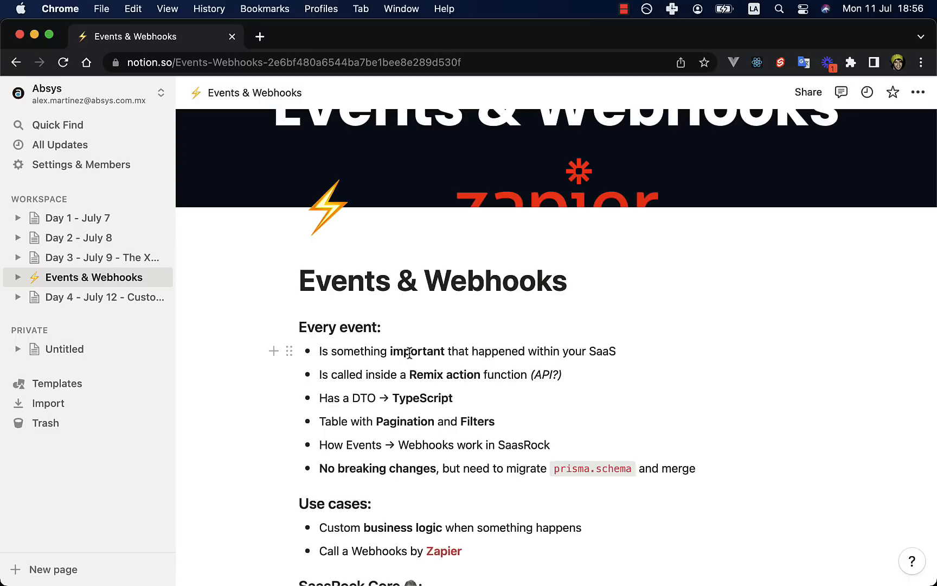
{"action": "left_click", "coordinate": [382, 327]}
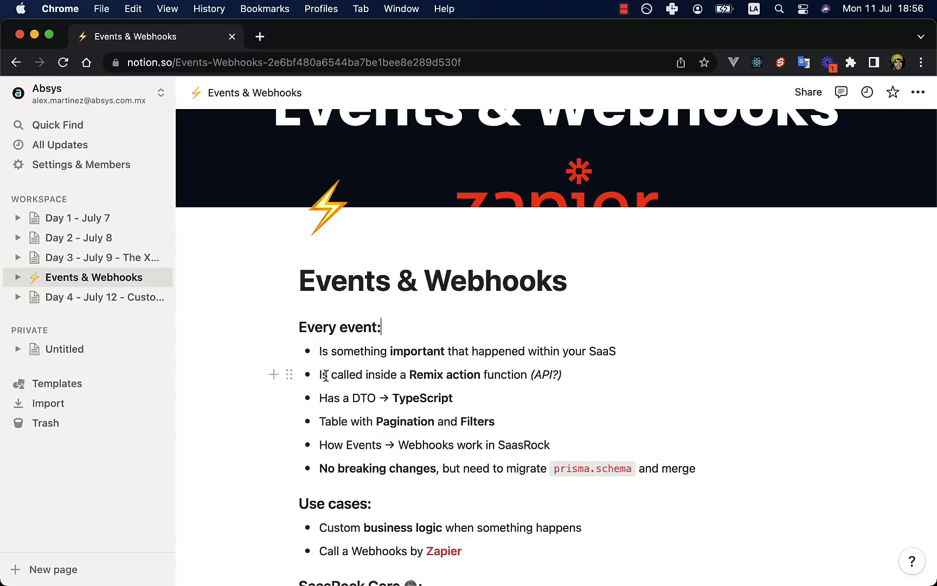
{"action": "double_click", "coordinate": [408, 374]}
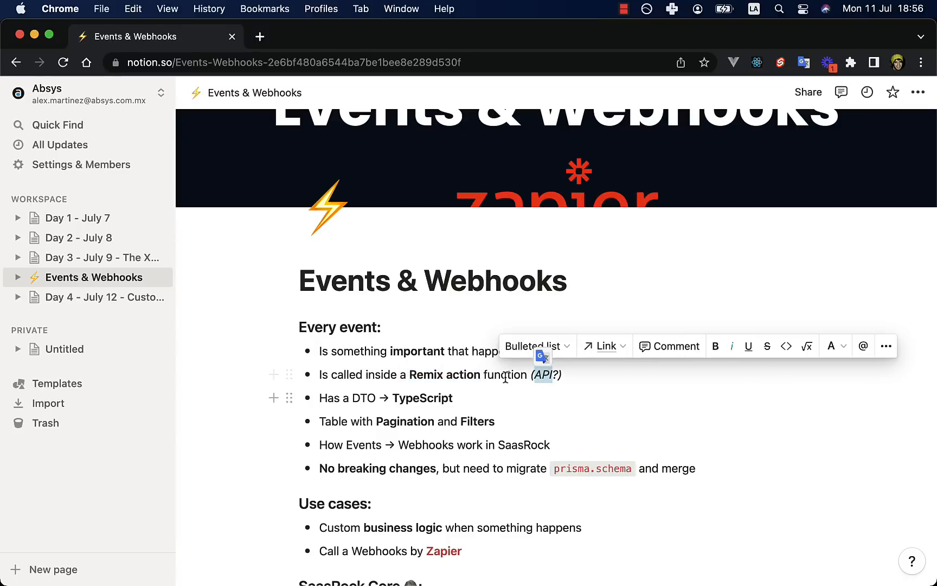
{"action": "mouse_move", "coordinate": [314, 403]}
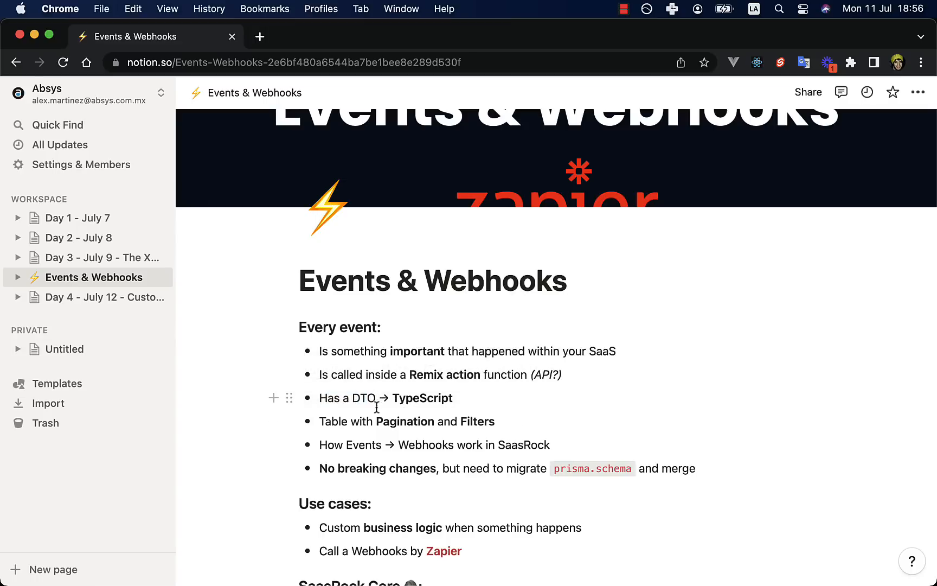
{"action": "mouse_move", "coordinate": [395, 405]}
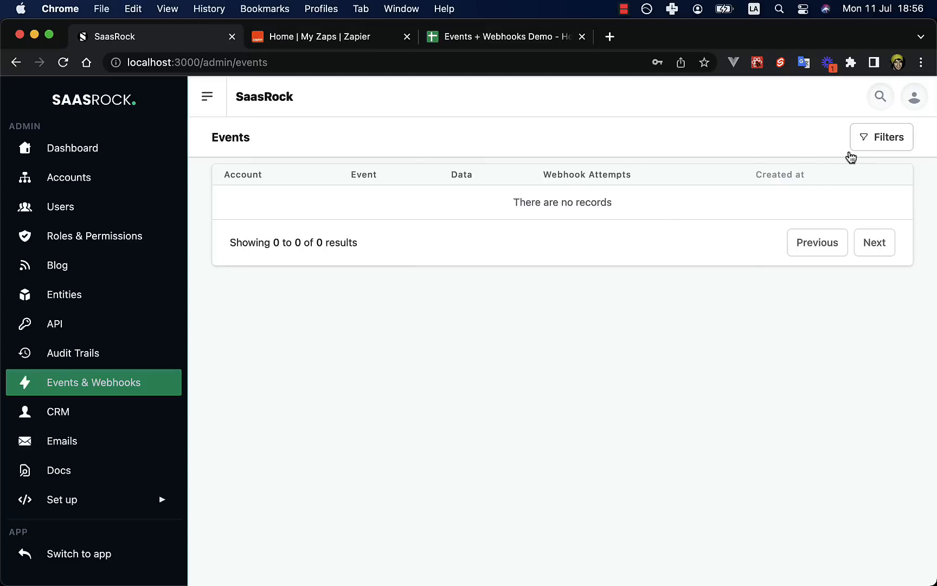
- Browse the Event filter's list of event-type names, then return to the Notion notes
{"action": "left_click", "coordinate": [881, 137]}
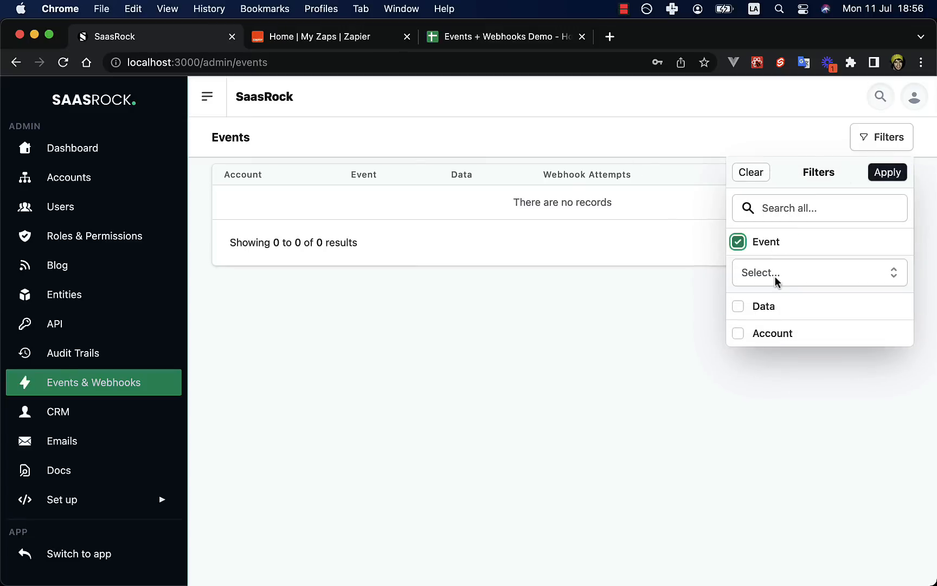
{"action": "left_click", "coordinate": [820, 274]}
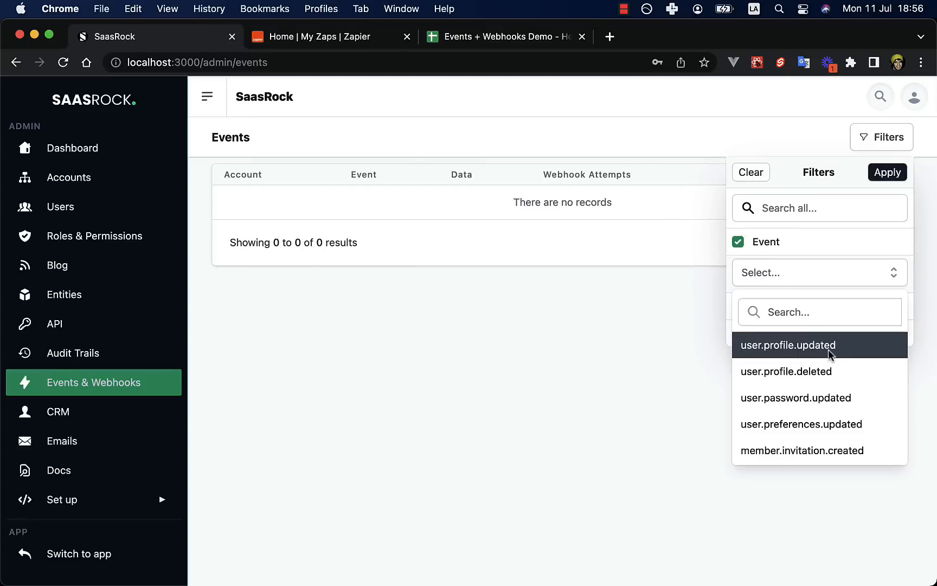
{"action": "scroll", "scroll_direction": "down", "scroll_amount": 3}
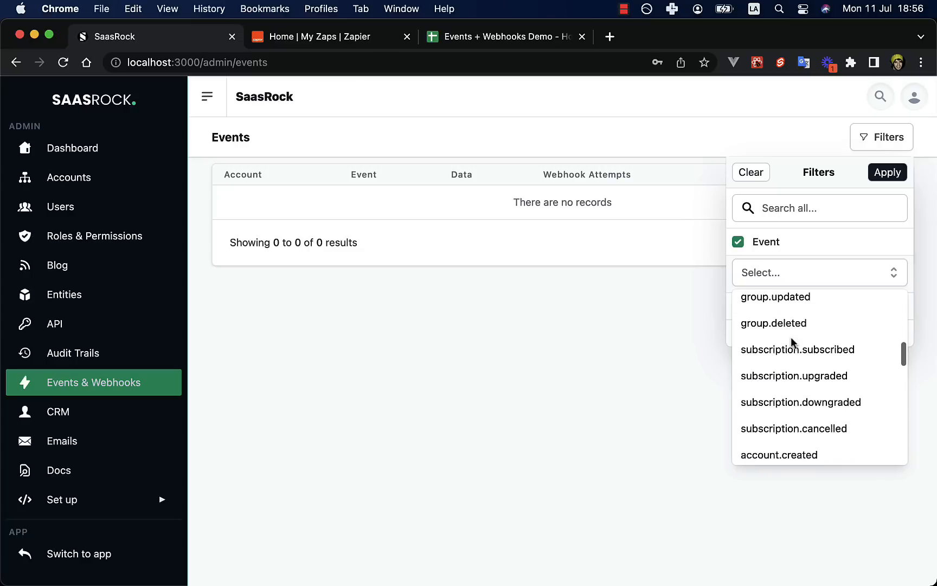
{"action": "scroll", "scroll_direction": "down", "scroll_amount": 3}
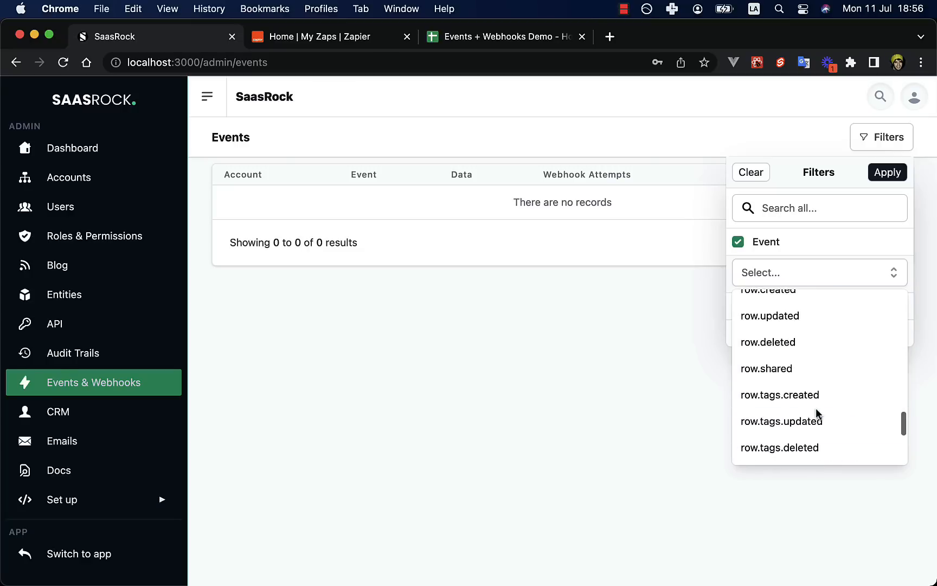
{"action": "left_click", "coordinate": [738, 242]}
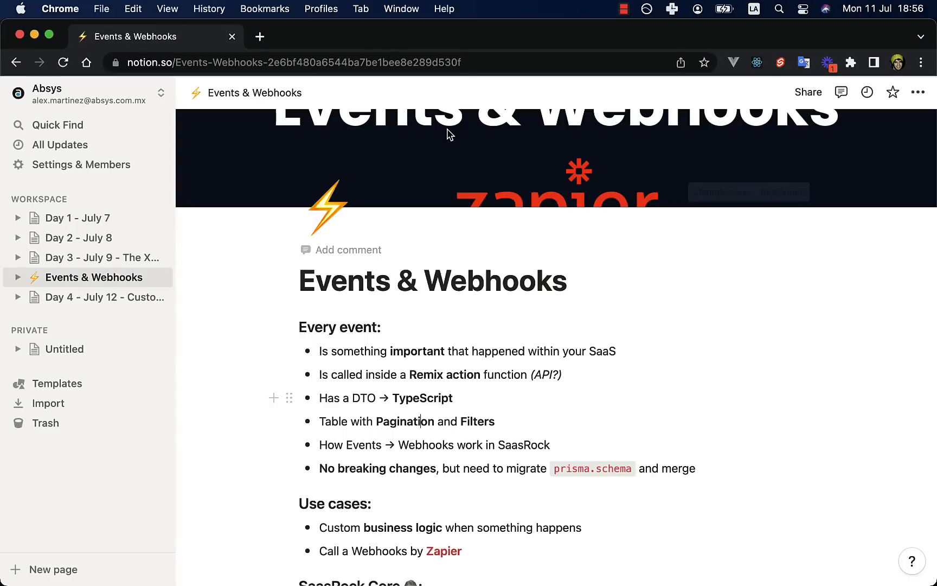
{"action": "scroll", "scroll_direction": "down", "scroll_amount": 3}
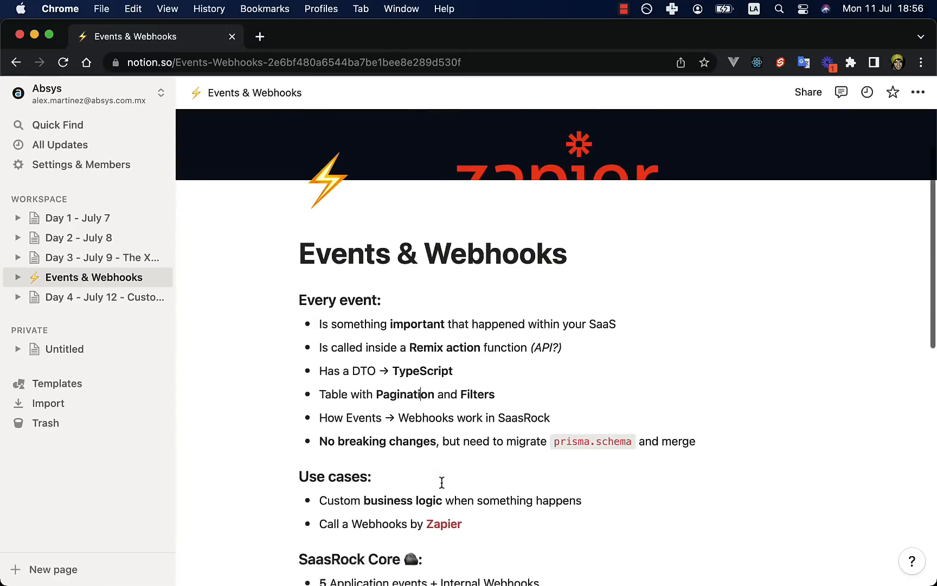
{"action": "scroll", "scroll_direction": "down", "scroll_amount": 3}
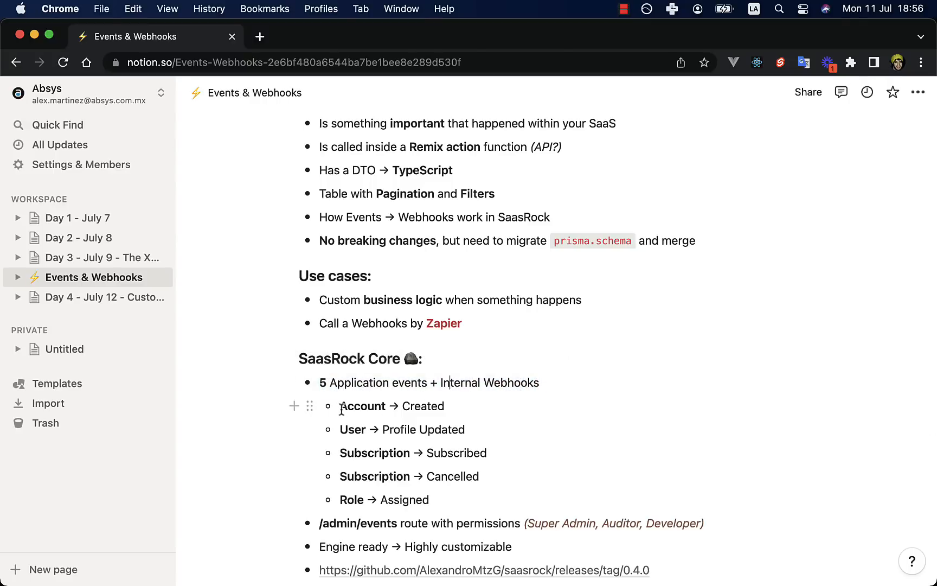
{"action": "left_click_drag", "start_coordinate": [340, 406], "coordinate": [427, 500]}
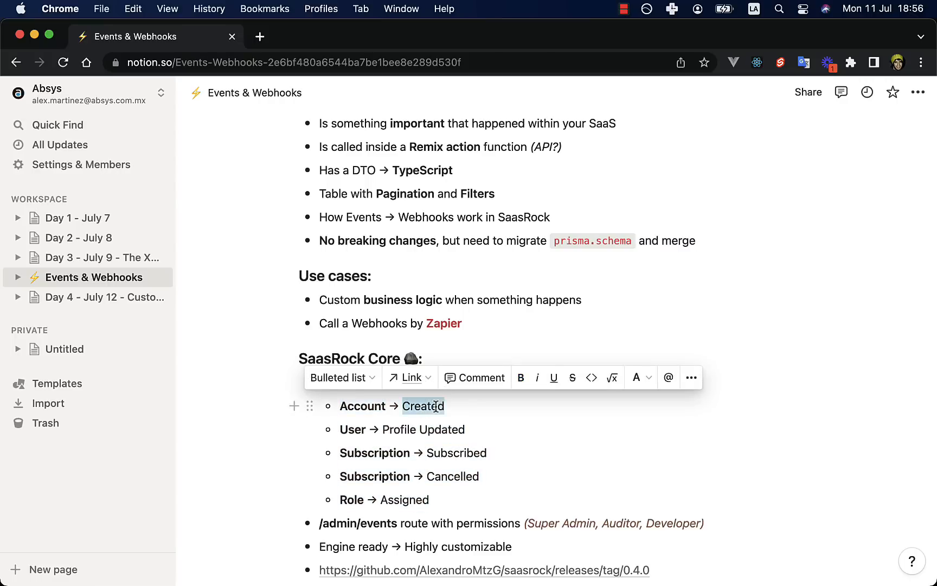
{"action": "left_click", "coordinate": [136, 37]}
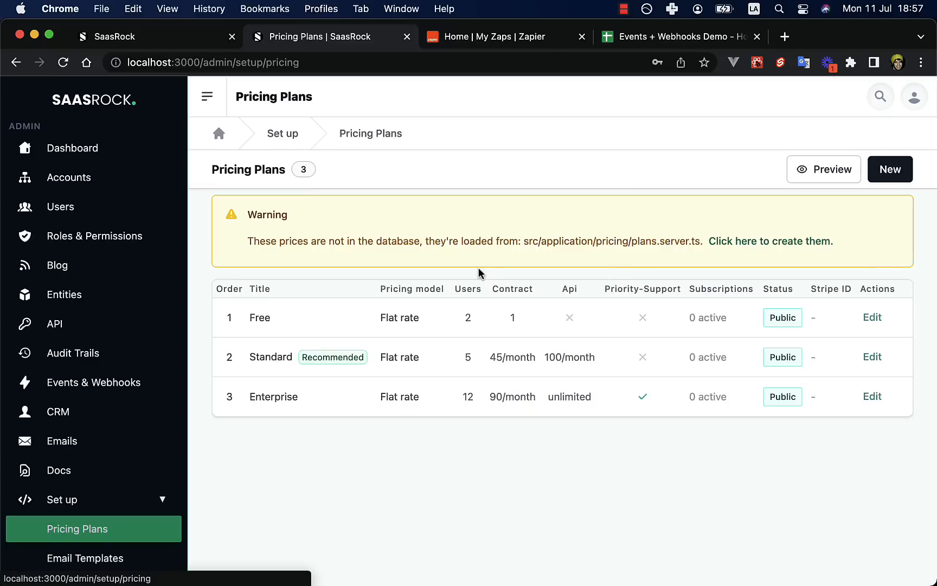
- Create the pricing plans and complete Stripe checkout for the Standard plan
{"action": "left_click", "coordinate": [771, 241]}
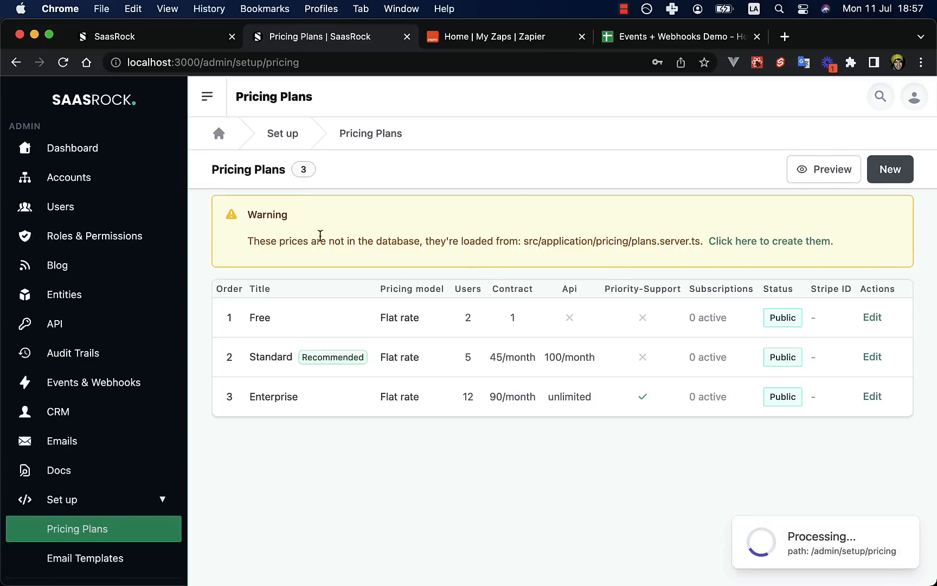
{"action": "left_click", "coordinate": [19, 62]}
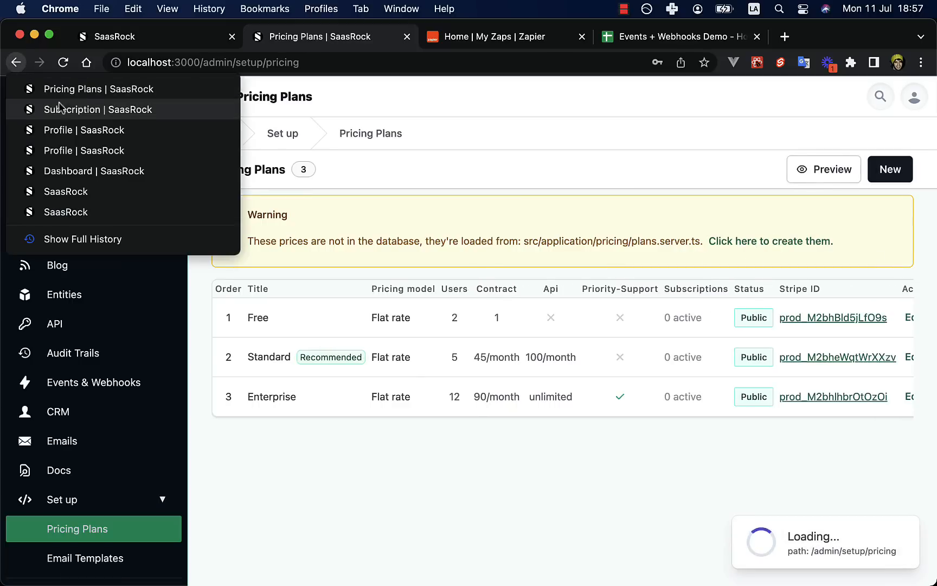
{"action": "left_click", "coordinate": [98, 109]}
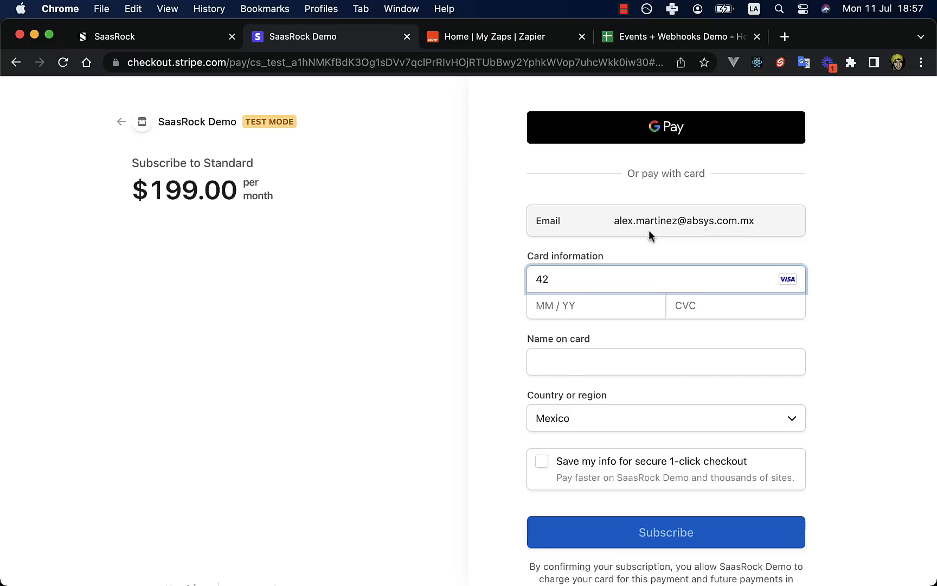
{"action": "left_click", "coordinate": [666, 532]}
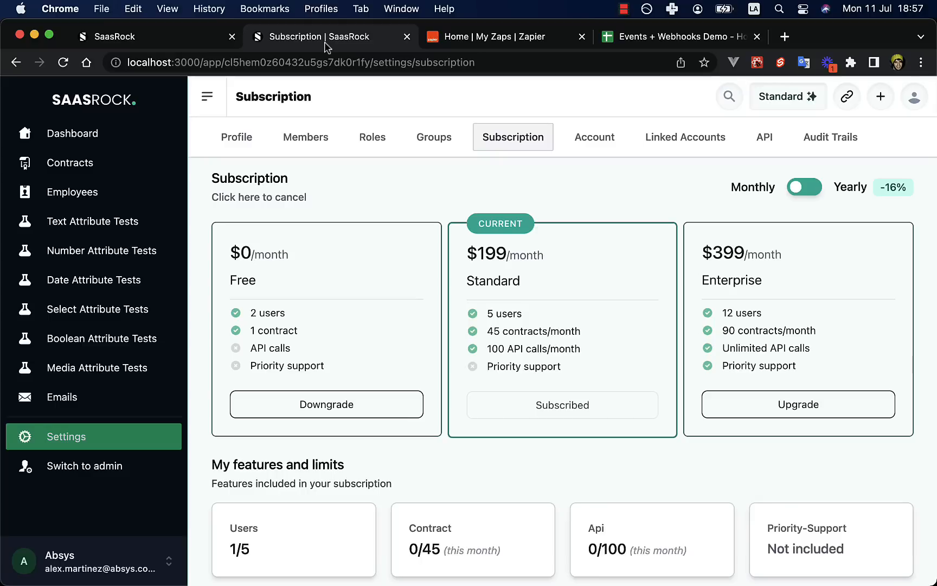
- Cancel the Standard subscription and dismiss the confirmation
{"action": "left_click", "coordinate": [259, 198]}
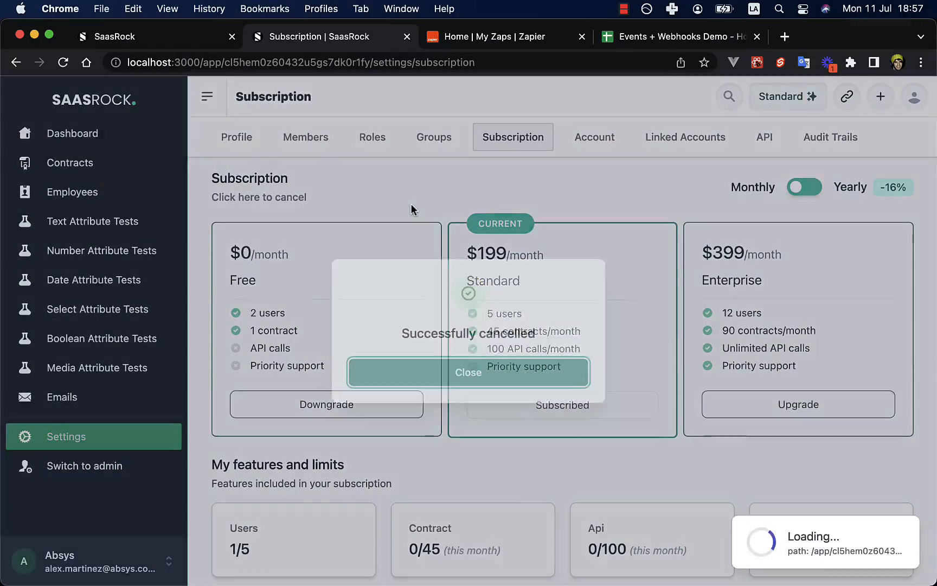
{"action": "left_click", "coordinate": [469, 372]}
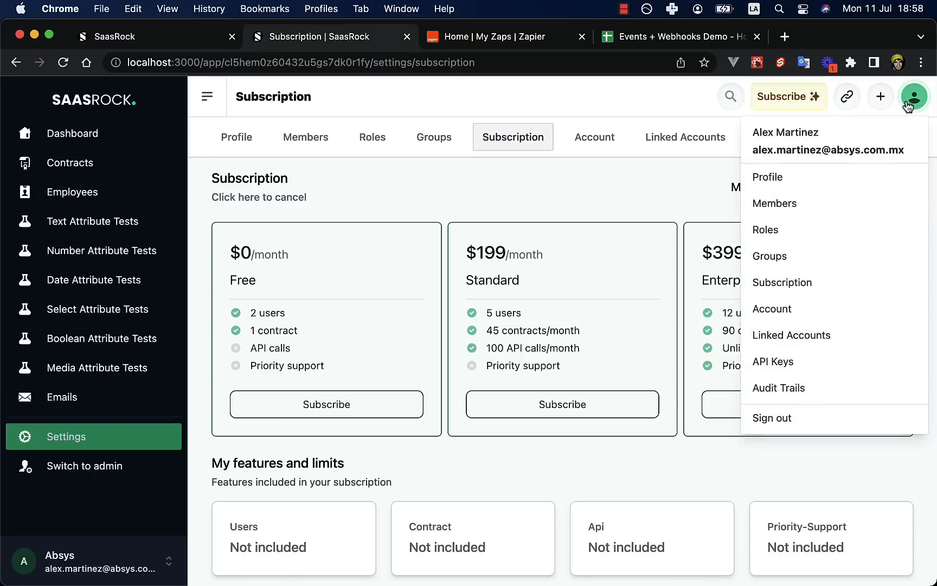
{"action": "mouse_move", "coordinate": [794, 248]}
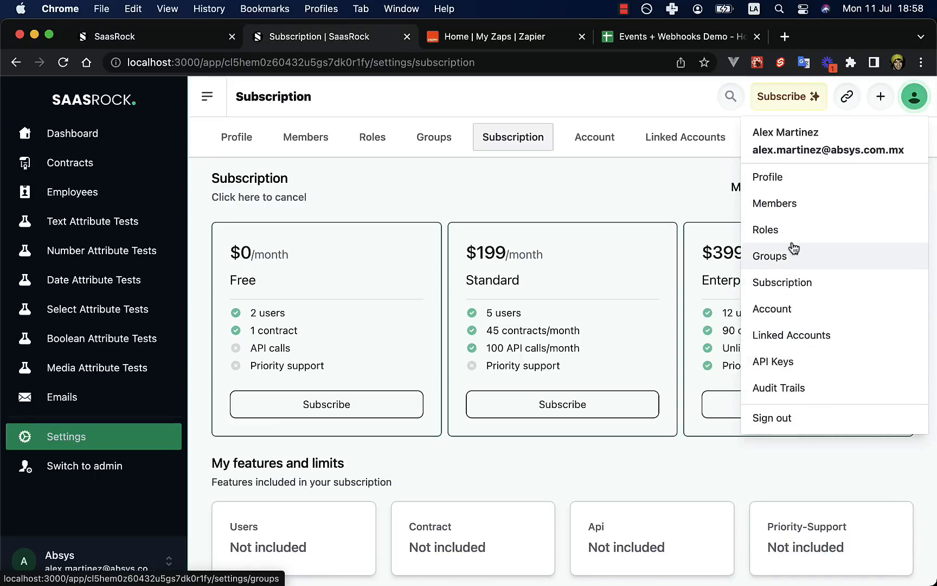
- In Members > Roles, untick and re-tick the User role for the account owner
{"action": "left_click", "coordinate": [774, 204]}
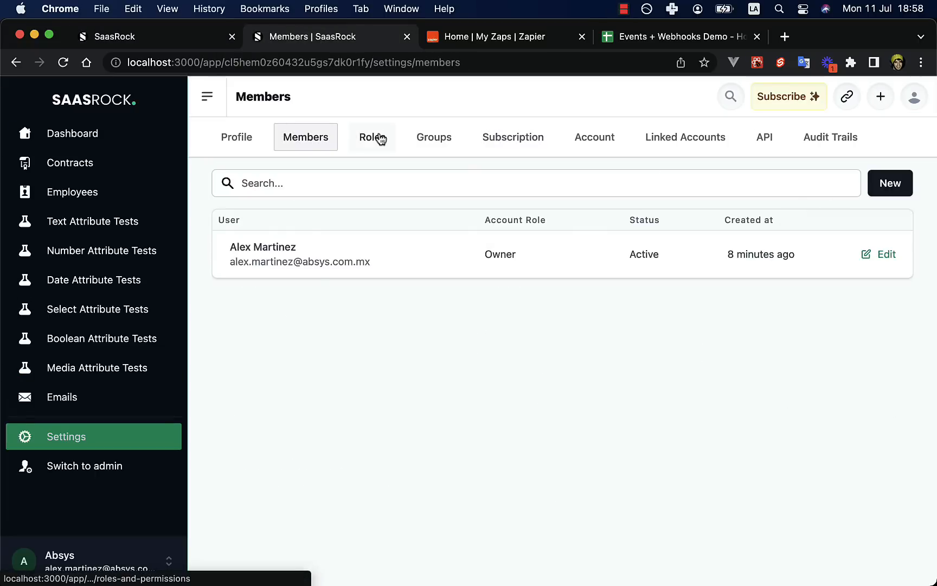
{"action": "left_click", "coordinate": [372, 136]}
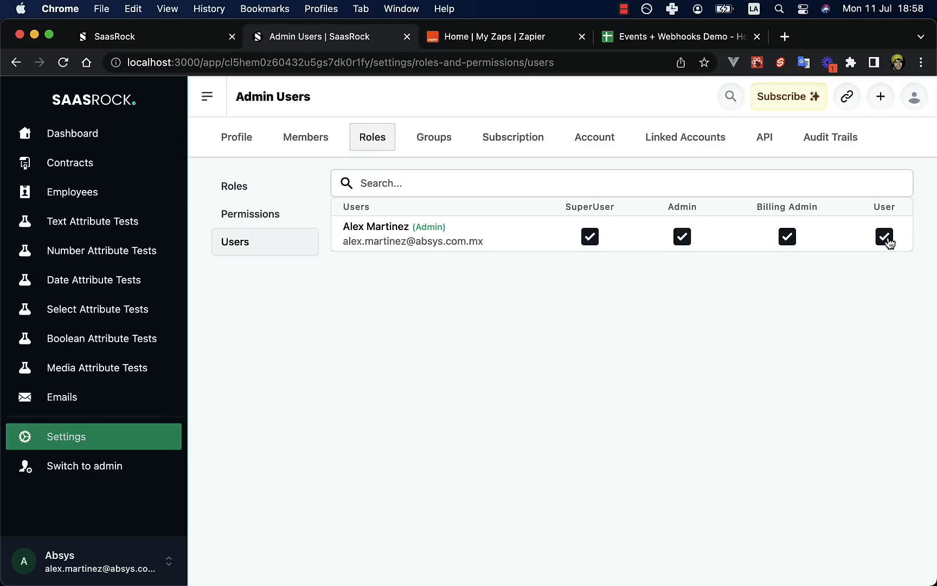
{"action": "left_click", "coordinate": [884, 237]}
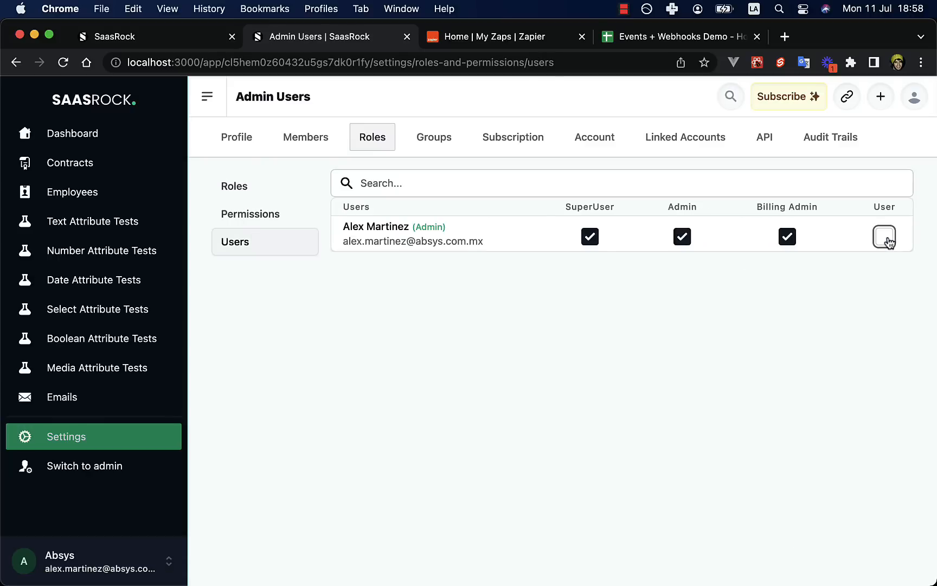
{"action": "left_click", "coordinate": [883, 236]}
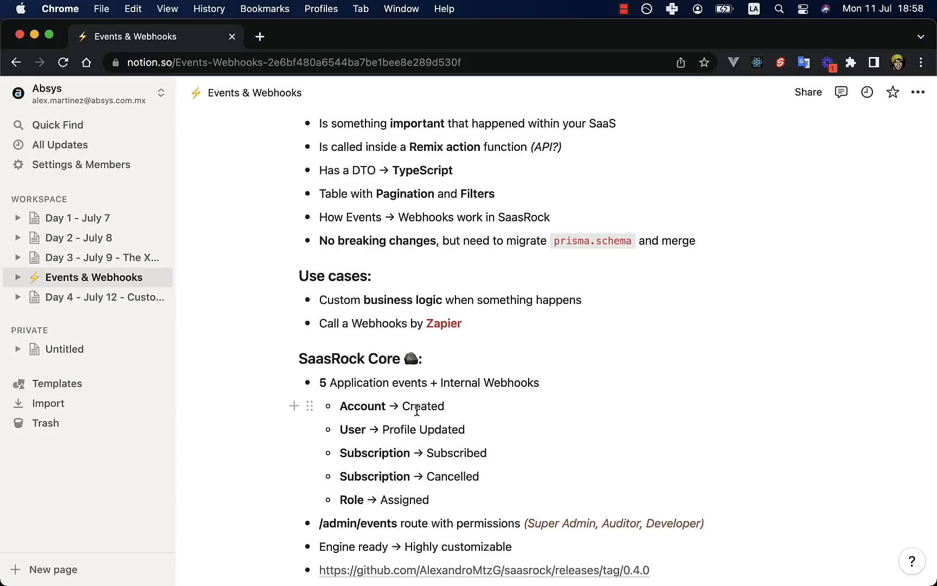
- Search Permissions for 'event' and highlight the Guest role on the events-view permission
{"action": "scroll", "scroll_direction": "down", "scroll_amount": 3}
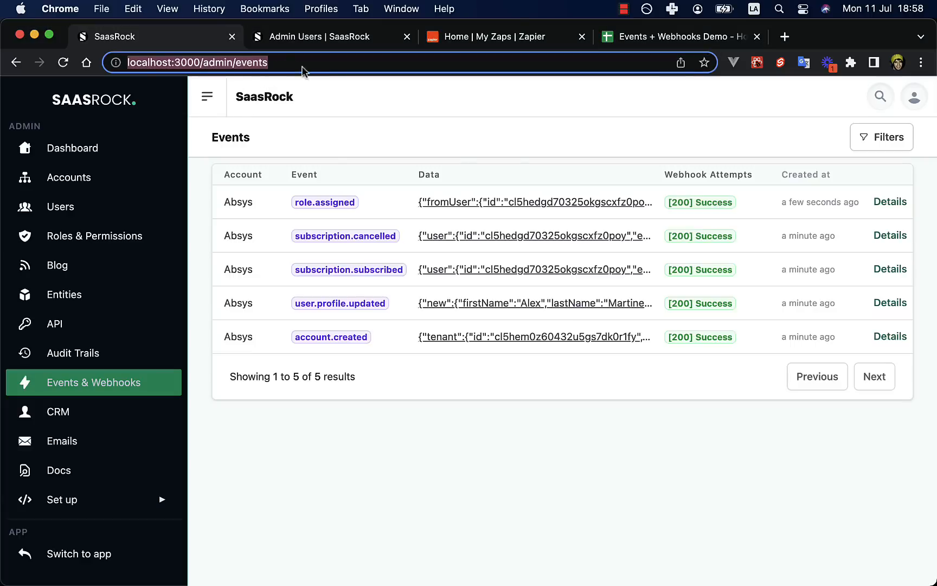
{"action": "left_click", "coordinate": [94, 236]}
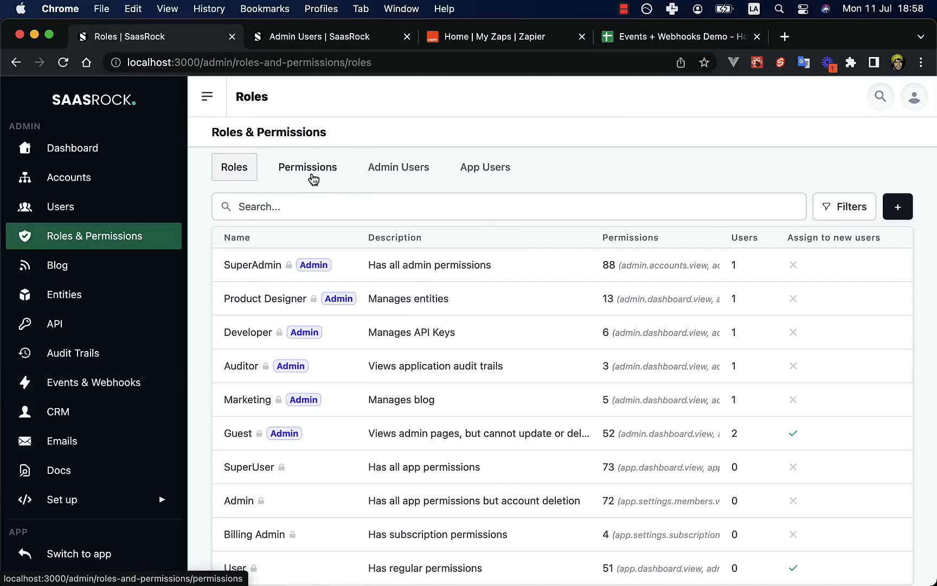
{"action": "left_click", "coordinate": [307, 167]}
{"action": "type", "text": "event"}
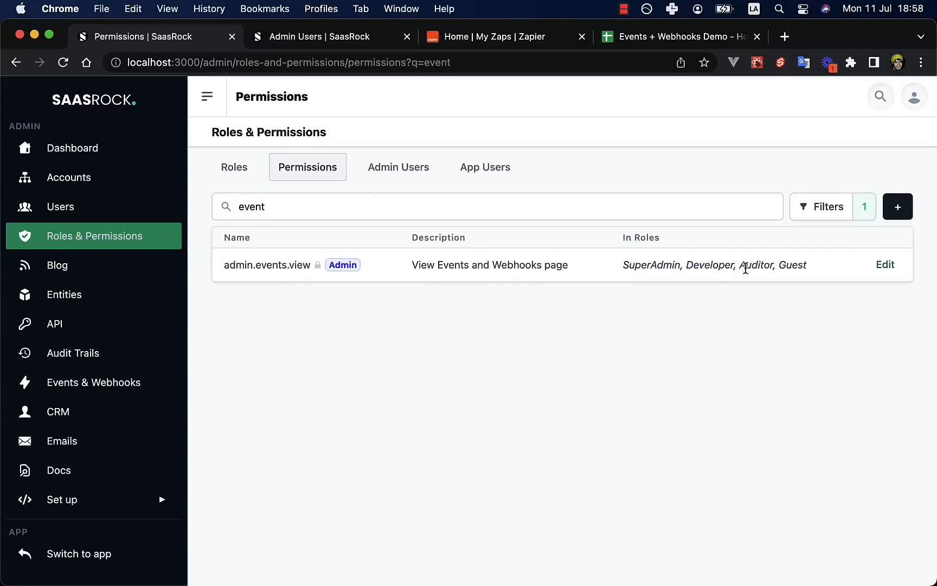
{"action": "double_click", "coordinate": [793, 265]}
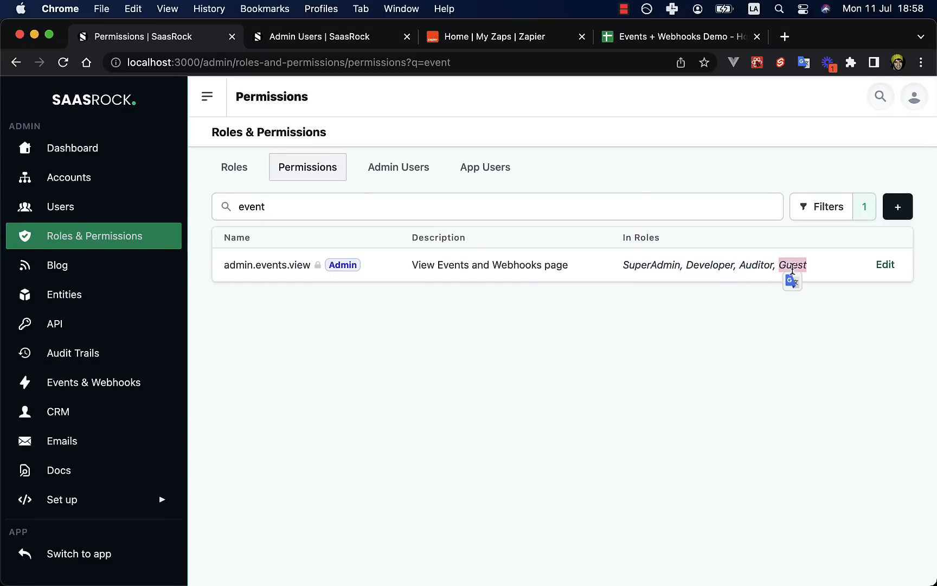
{"action": "mouse_move", "coordinate": [330, 49]}
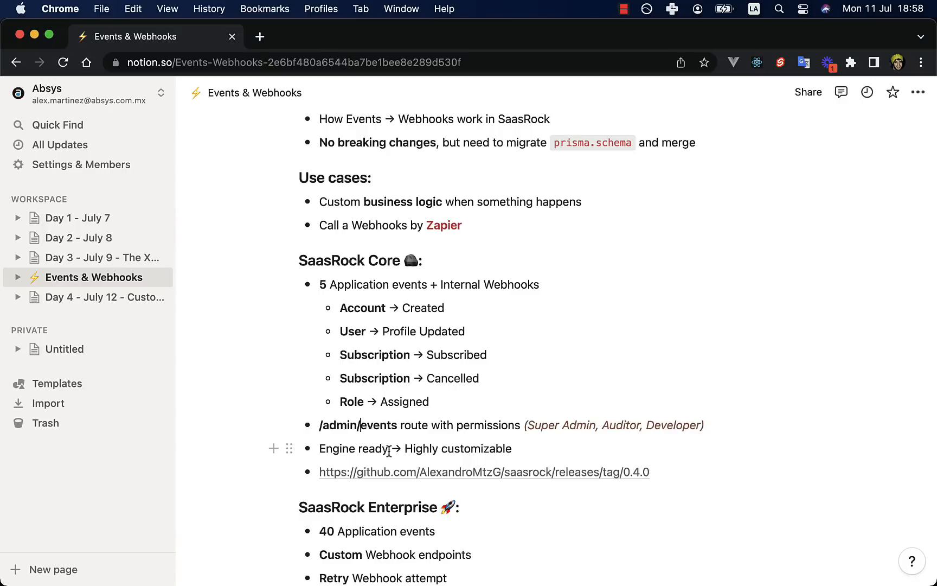
- Review schema.prisma, the events index.ts and subscriptionsEventsService.ts
{"action": "left_click_drag", "start_coordinate": [319, 448], "coordinate": [389, 448]}
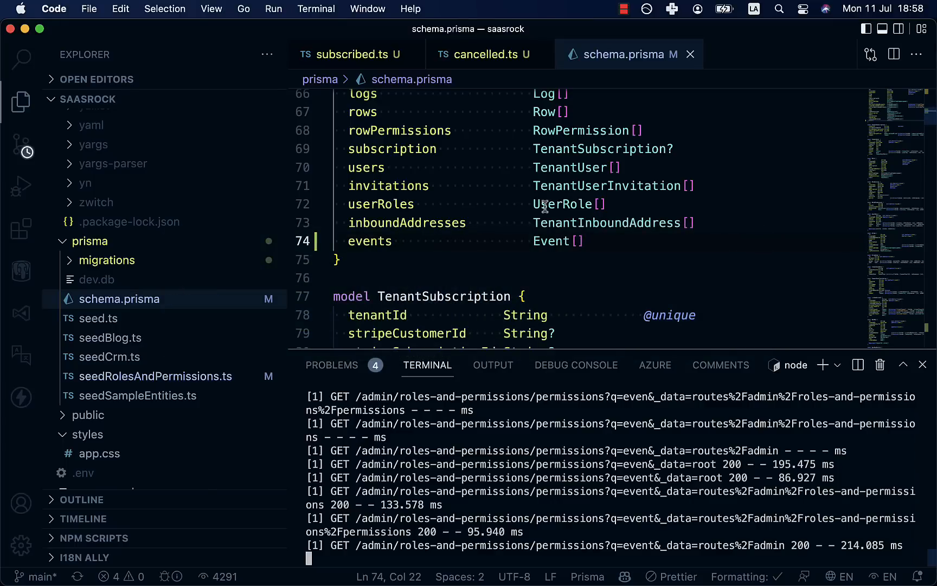
{"action": "type", "text": "eventserver"}
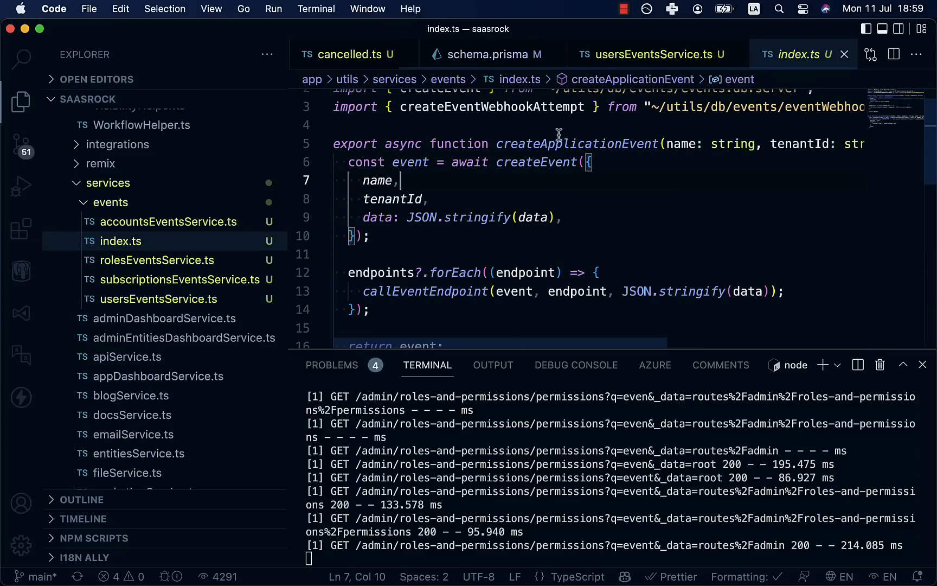
{"action": "left_click_drag", "start_coordinate": [400, 180], "coordinate": [348, 235]}
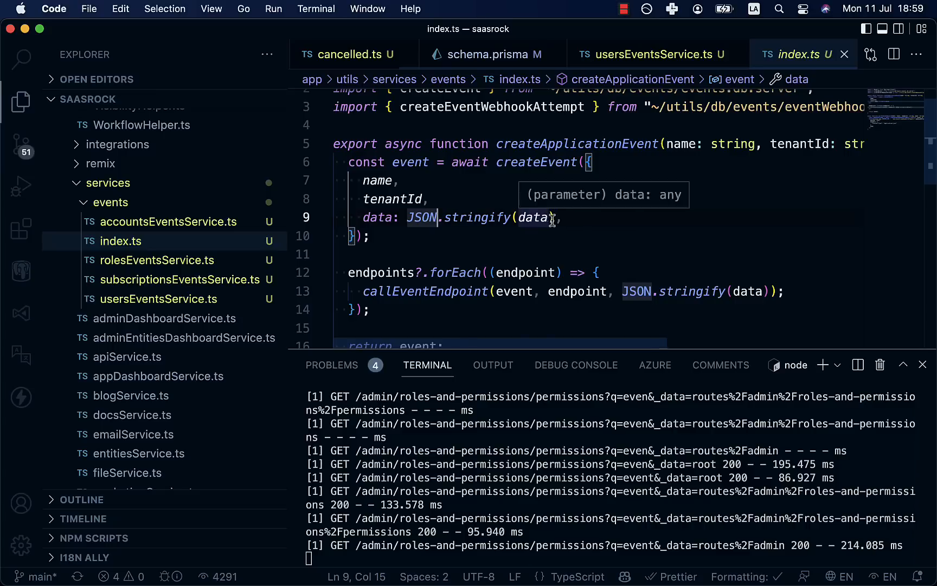
{"action": "left_click", "coordinate": [385, 272]}
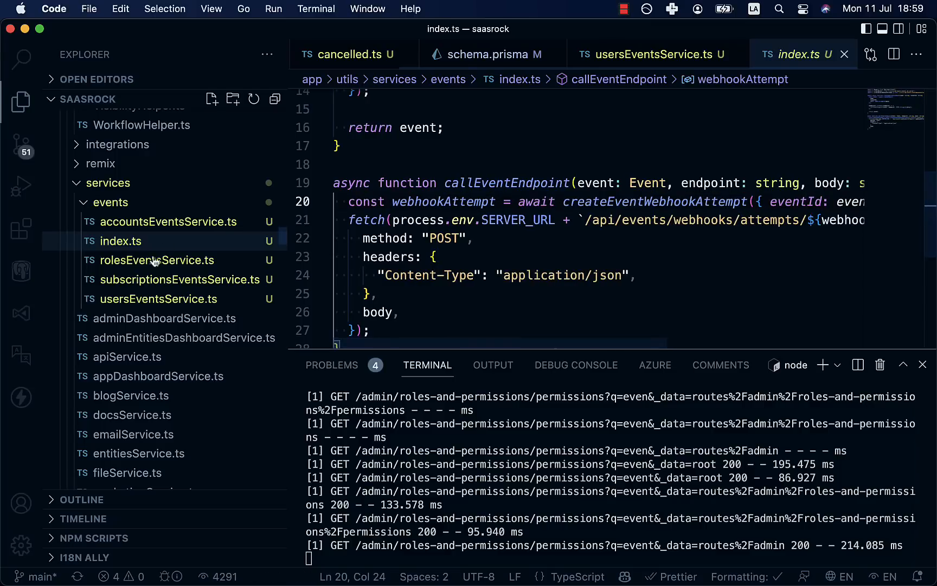
{"action": "left_click", "coordinate": [180, 280]}
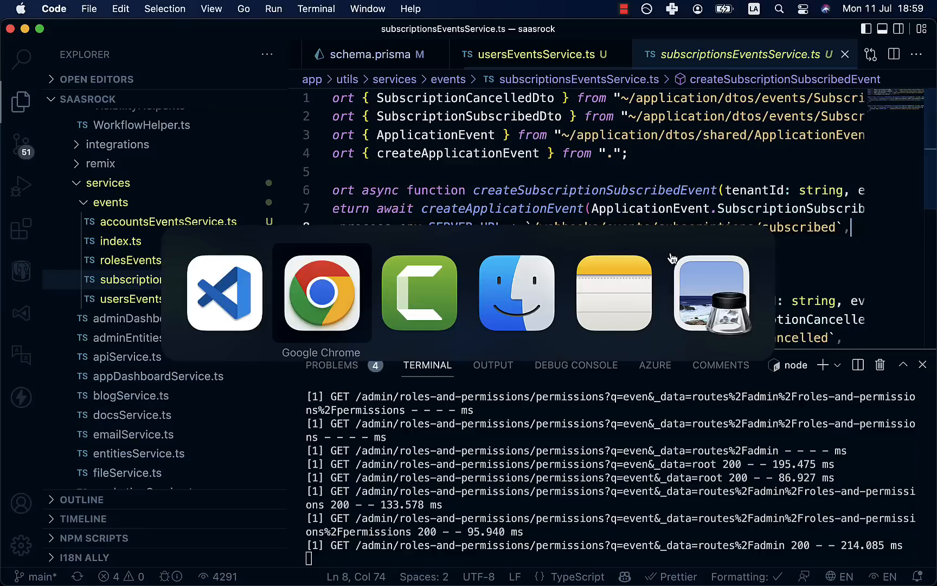
- Return to the SaasRock Events & Webhooks page, then the Zapier home page
{"action": "left_click", "coordinate": [321, 293]}
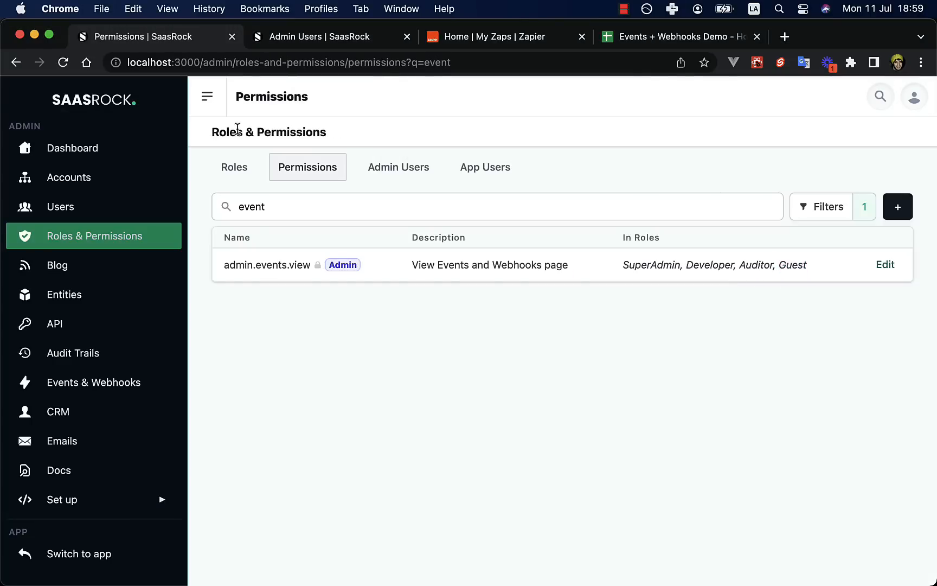
{"action": "left_click", "coordinate": [93, 382]}
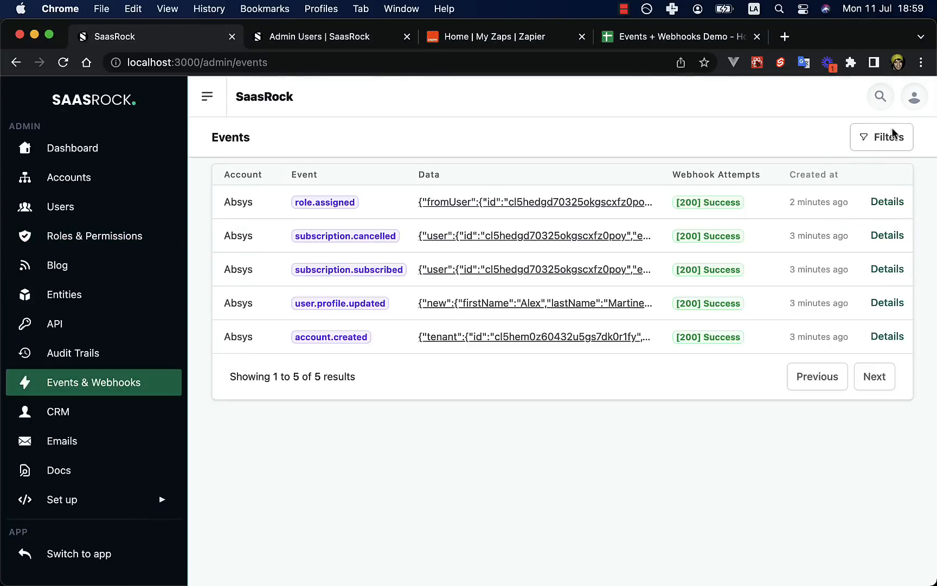
{"action": "left_click", "coordinate": [499, 37]}
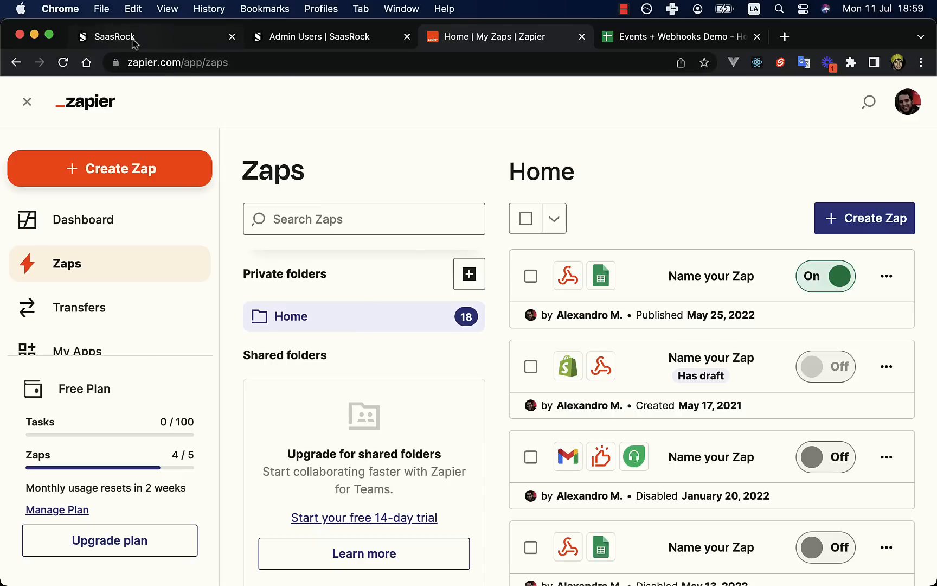
- Switch back to the SaasRock browser tab from Zapier's My Zaps
{"action": "left_click", "coordinate": [114, 37]}
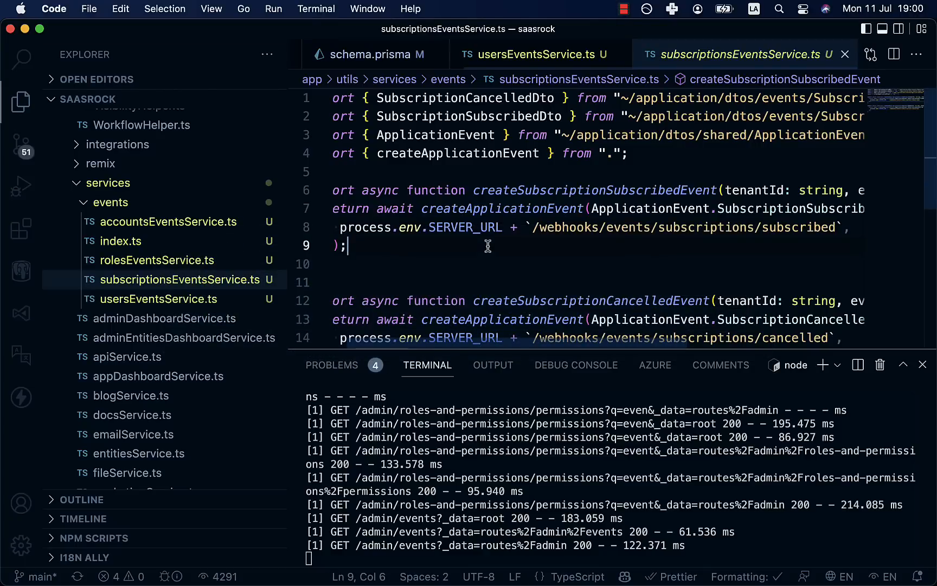
- Check the subscribed webhook path, open SubscriptionSubscribedDto.ts via Cmd+P, and return to Chrome
{"action": "scroll", "scroll_direction": "right", "scroll_amount": 3}
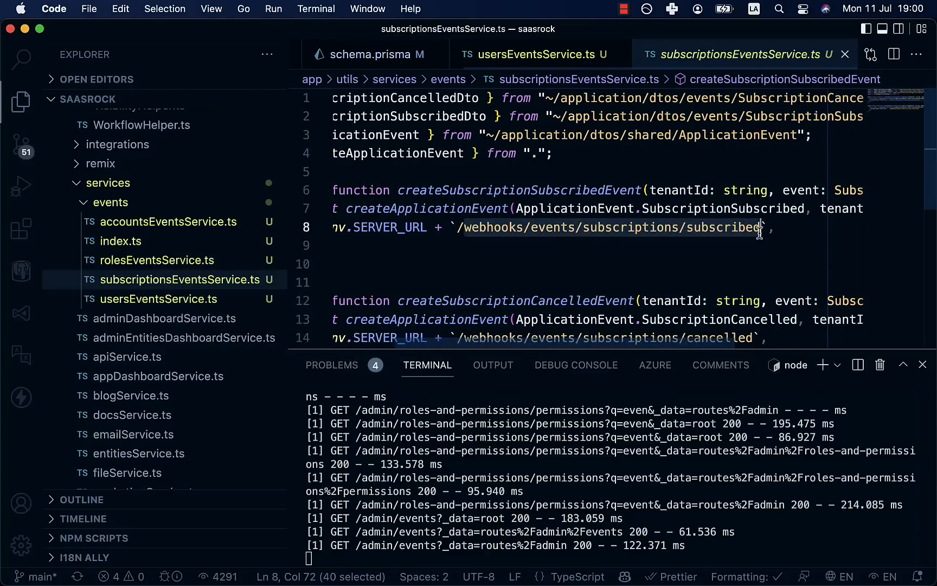
{"action": "key", "text": "Cmd+P"}
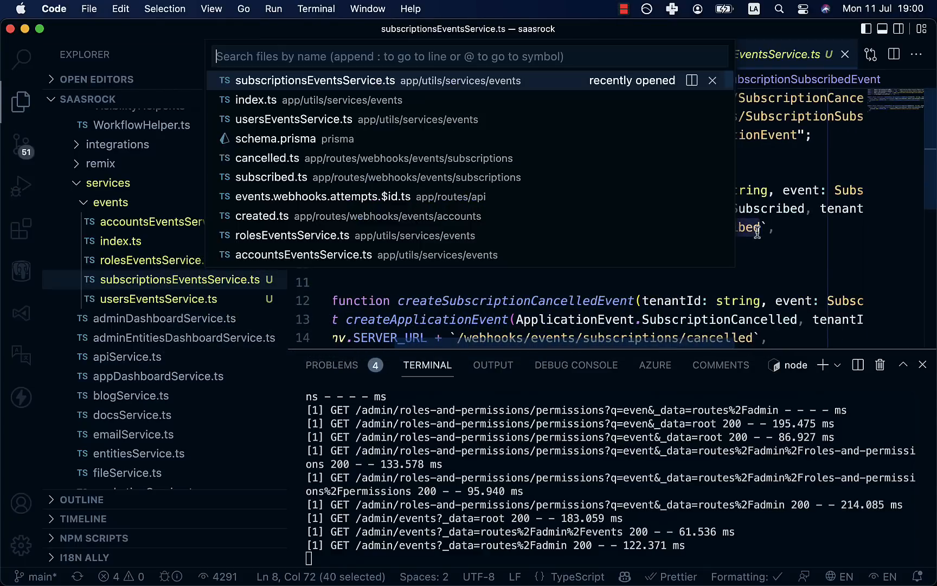
{"action": "left_click", "coordinate": [271, 177]}
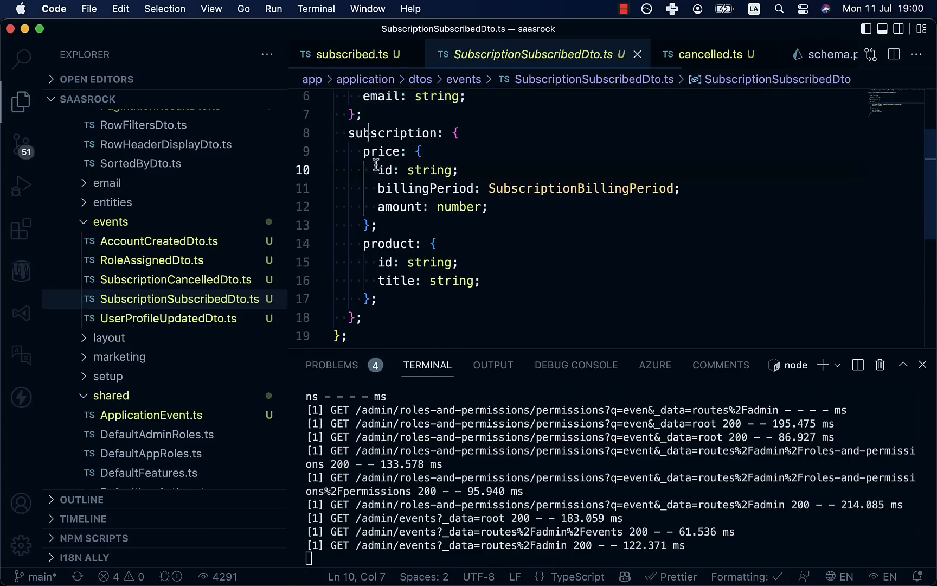
{"action": "left_click", "coordinate": [354, 54]}
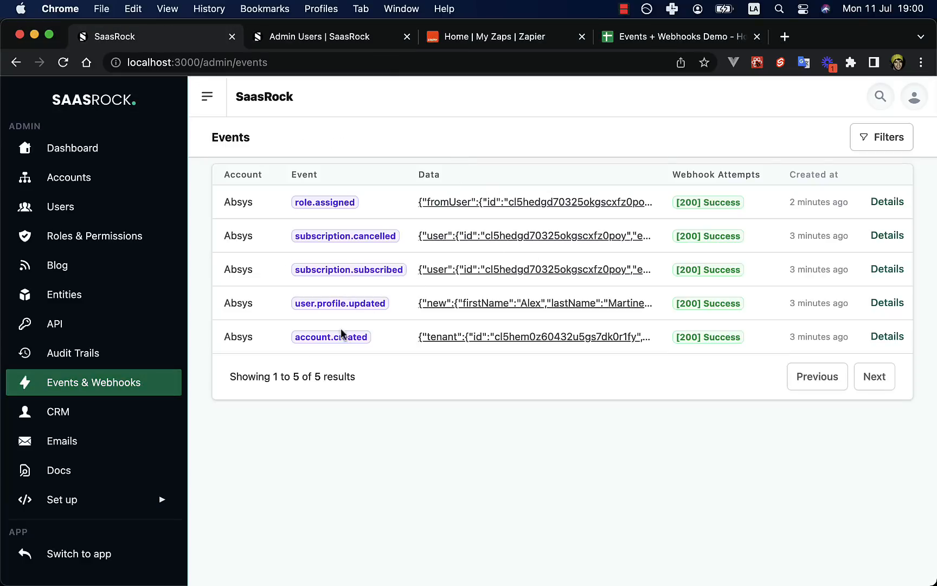
- Inspect the subscription.subscribed event's request body and its webhook attempt's response message
{"action": "left_click", "coordinate": [887, 269]}
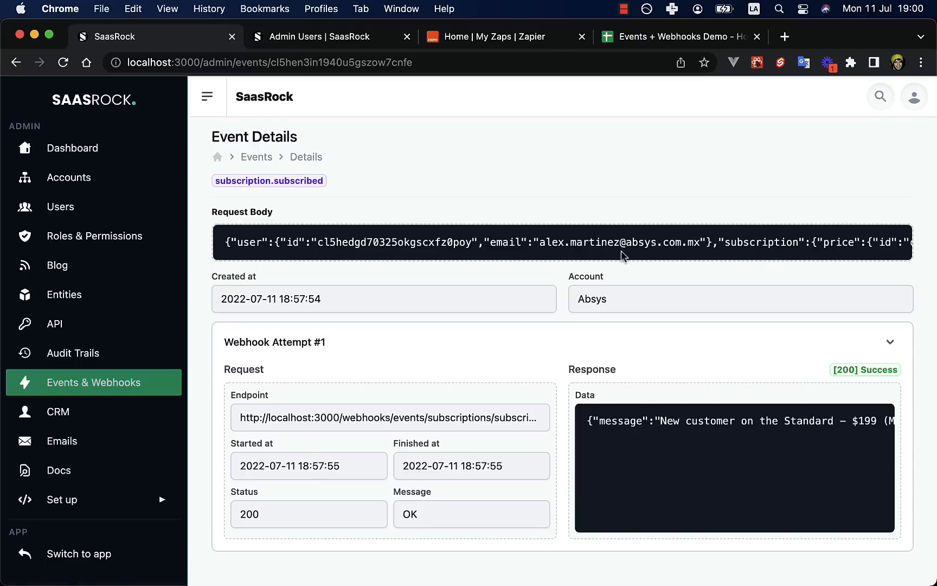
{"action": "left_click", "coordinate": [889, 342]}
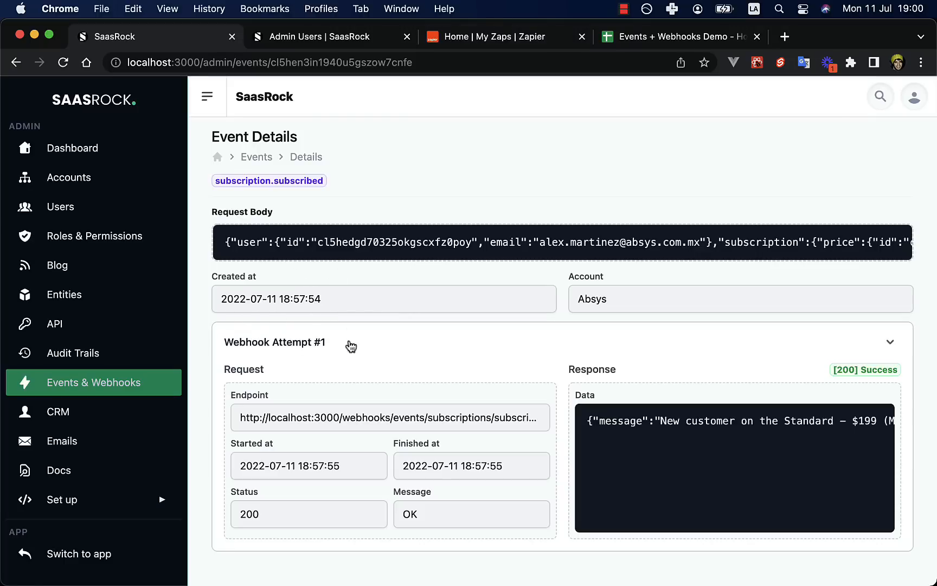
{"action": "double_click", "coordinate": [684, 421]}
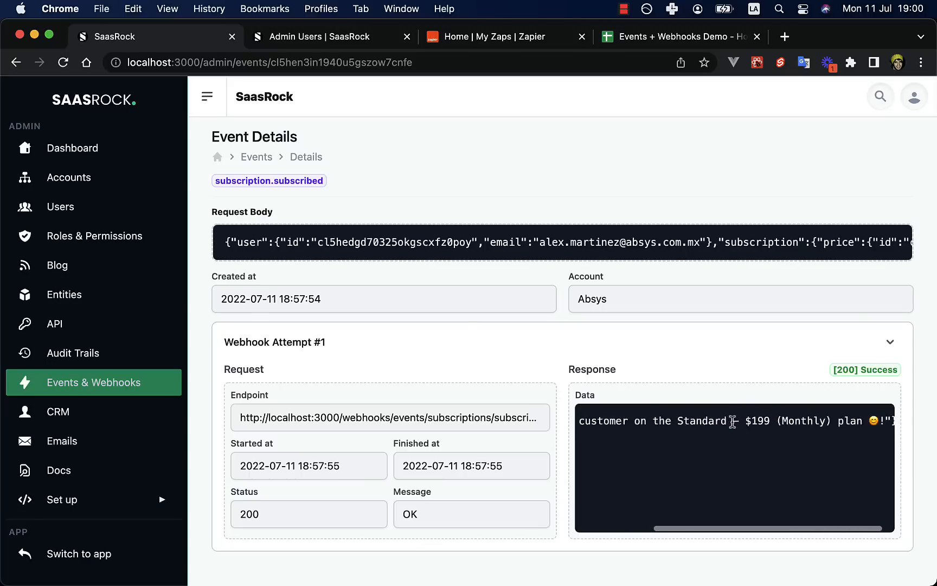
{"action": "triple_click", "coordinate": [392, 417]}
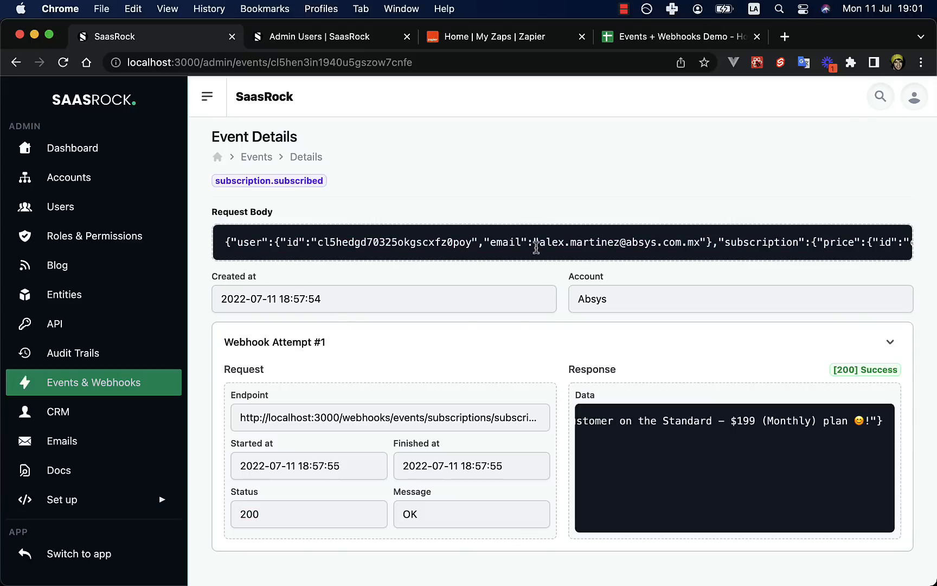
{"action": "left_click", "coordinate": [891, 342]}
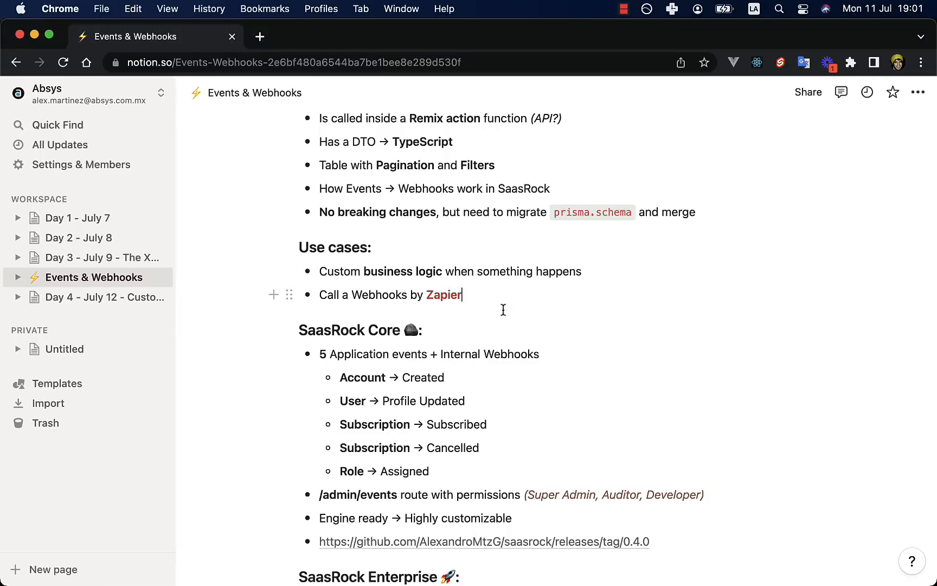
{"action": "scroll", "scroll_direction": "down", "scroll_amount": 3}
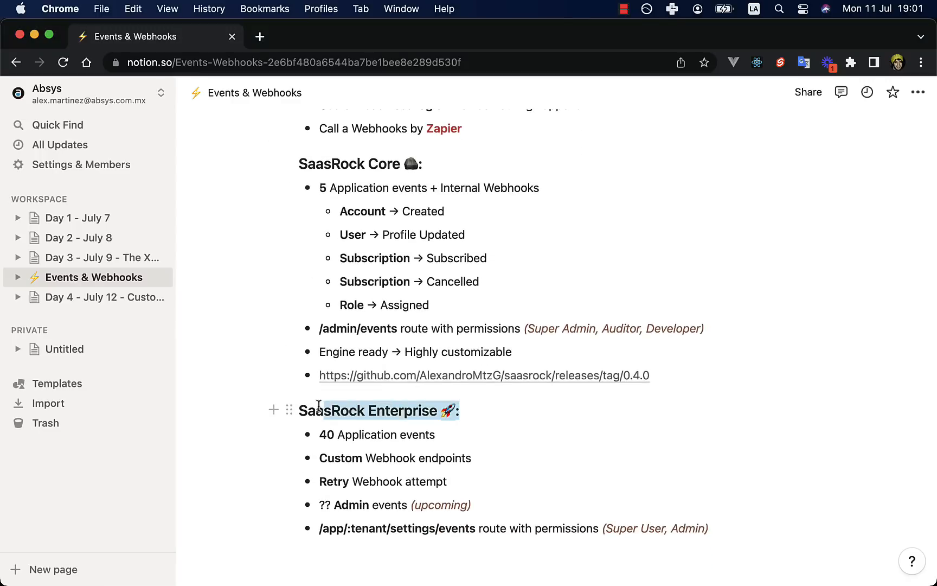
{"action": "double_click", "coordinate": [402, 411]}
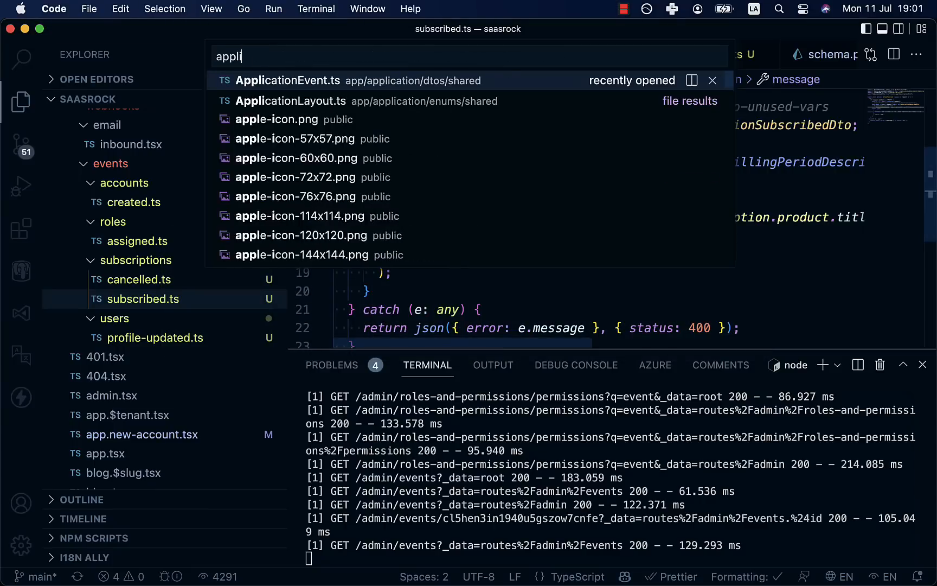
- Review the ApplicationEvent enum, highlighting the RowWorkflowTransition event
{"action": "left_click", "coordinate": [288, 80]}
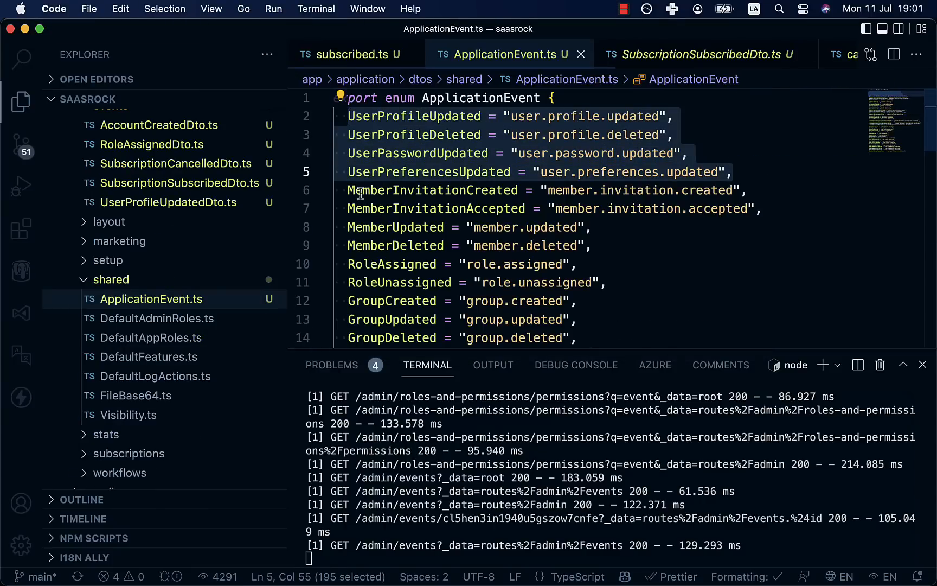
{"action": "scroll", "scroll_direction": "down", "scroll_amount": 3}
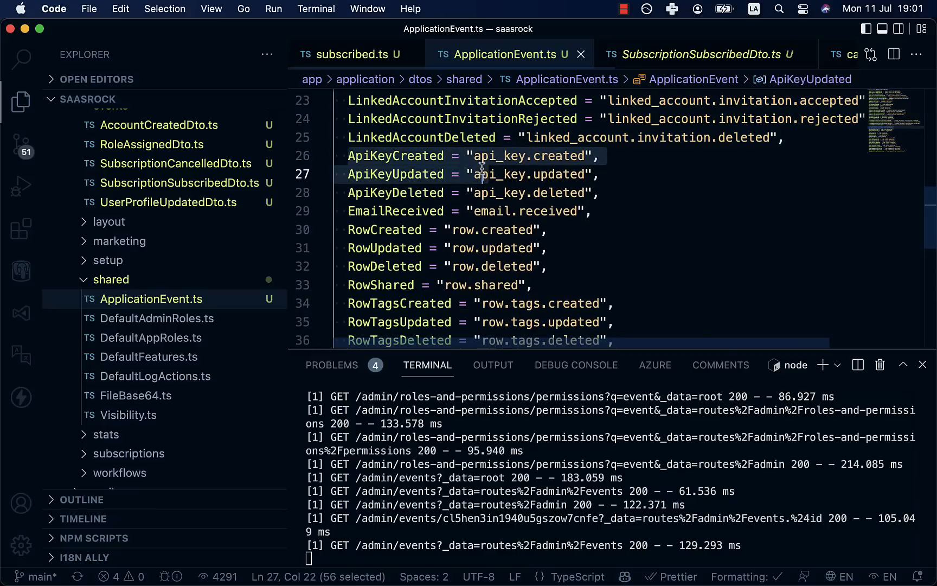
{"action": "scroll", "scroll_direction": "down", "scroll_amount": 3}
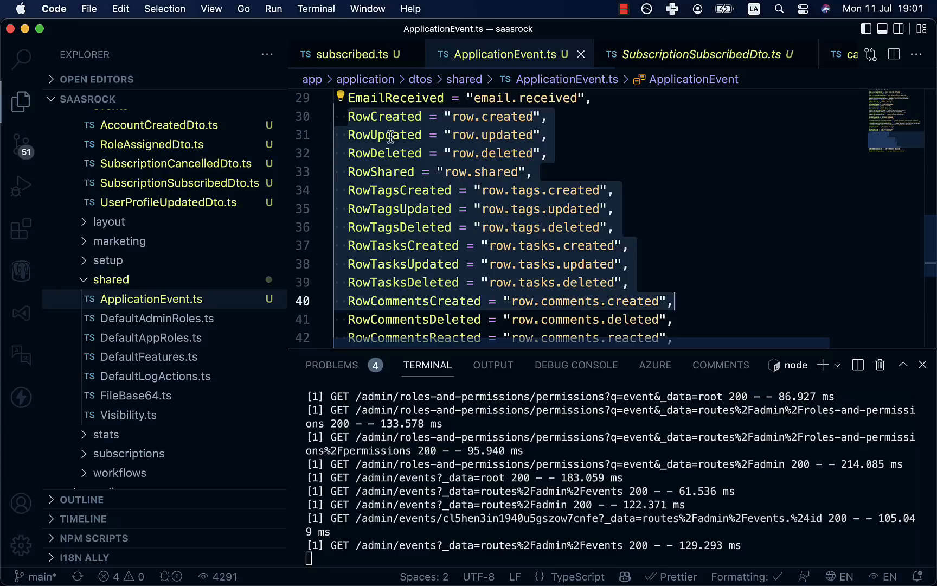
{"action": "double_click", "coordinate": [380, 171]}
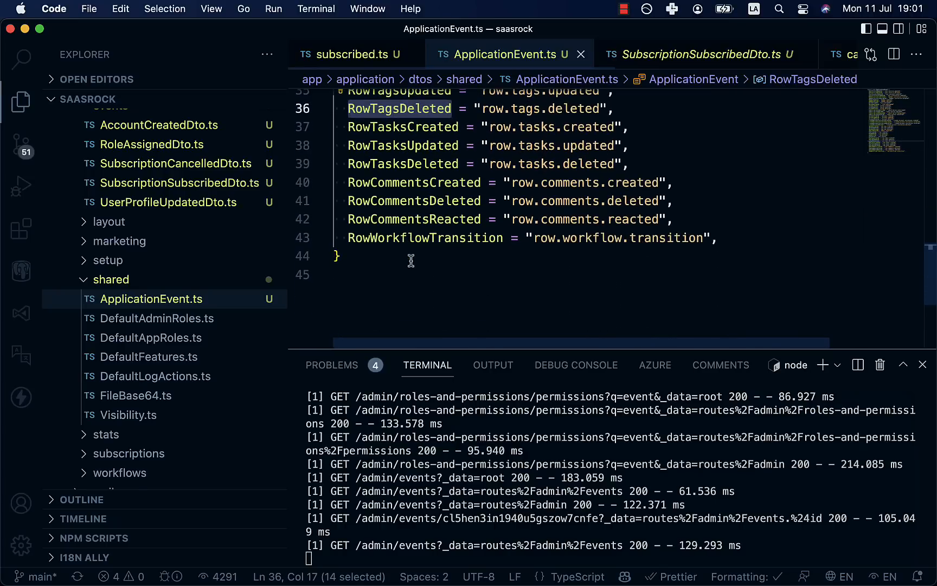
{"action": "double_click", "coordinate": [425, 238]}
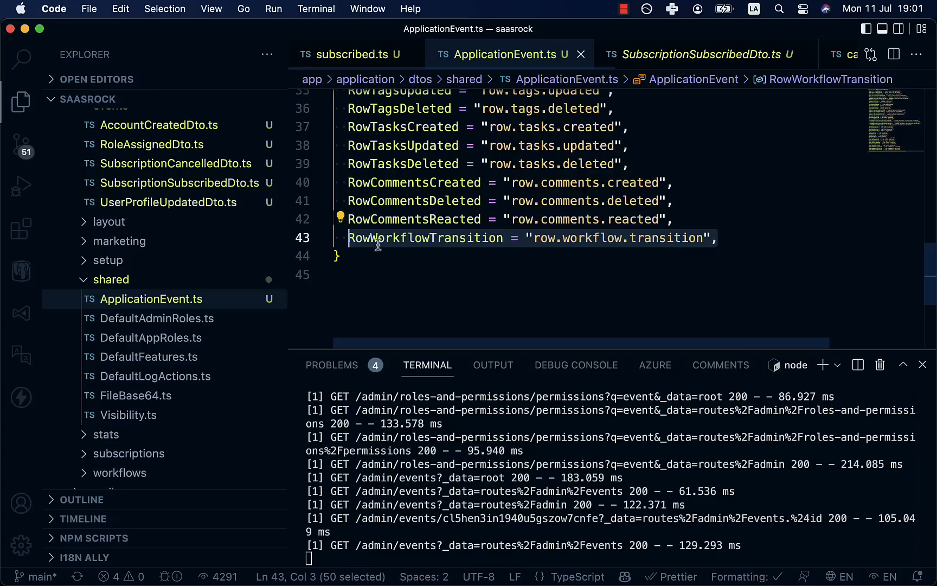
{"action": "mouse_move", "coordinate": [541, 310]}
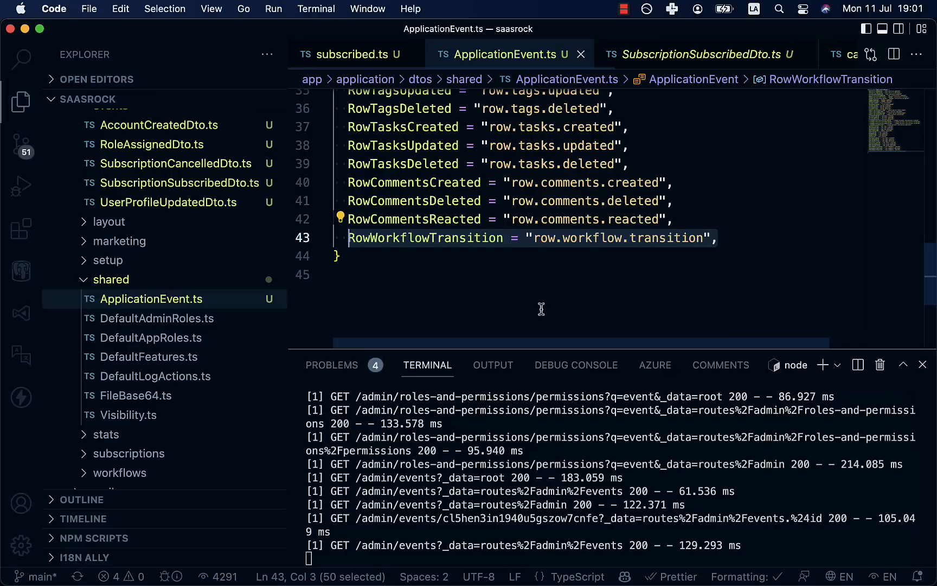
{"action": "double_click", "coordinate": [426, 238]}
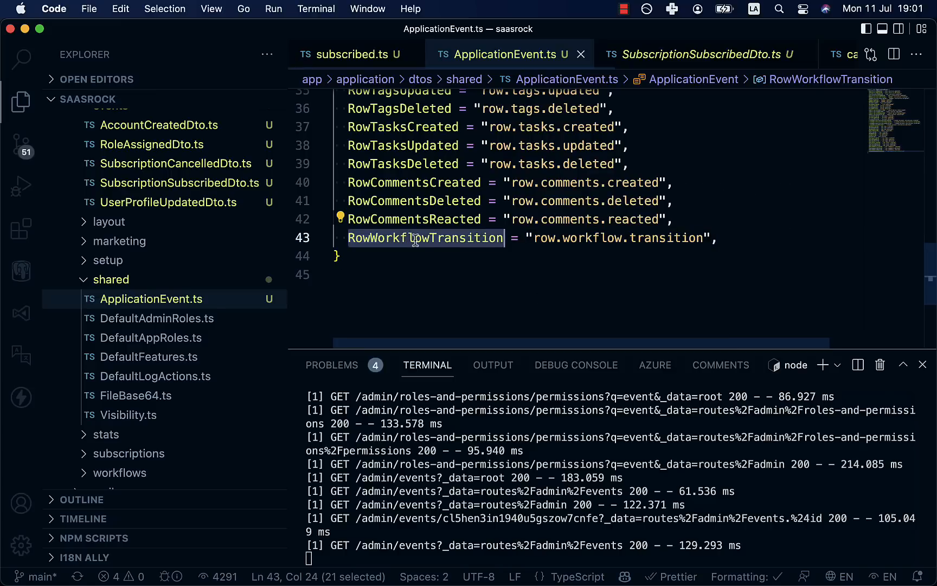
{"action": "mouse_move", "coordinate": [416, 239]}
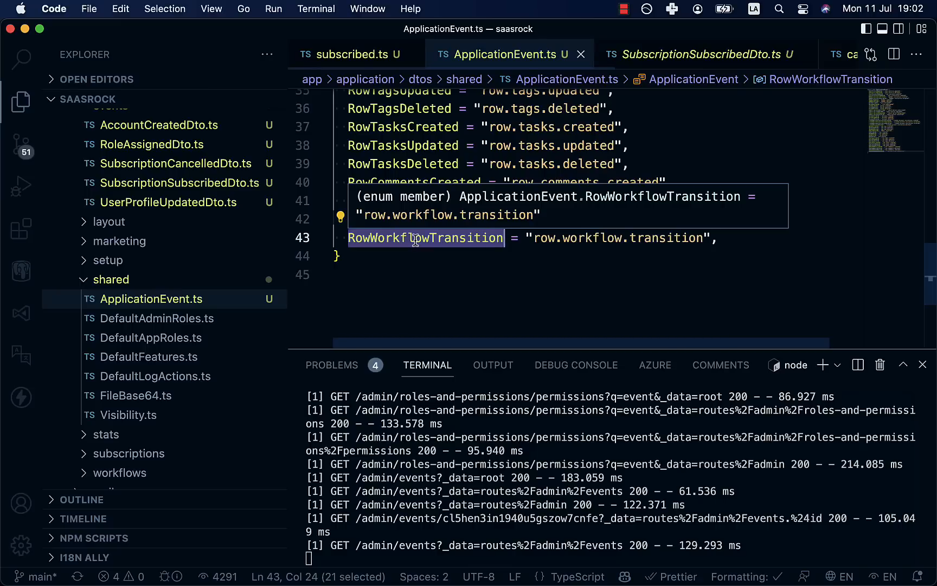
- In subscribed.ts, highlight the body variable in the POST handler
{"action": "left_click", "coordinate": [352, 54]}
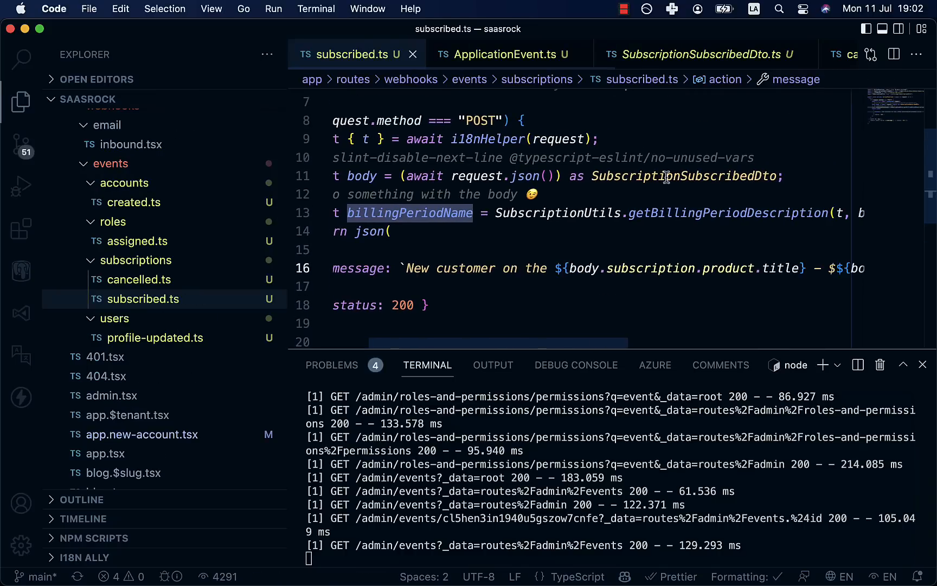
{"action": "double_click", "coordinate": [668, 176]}
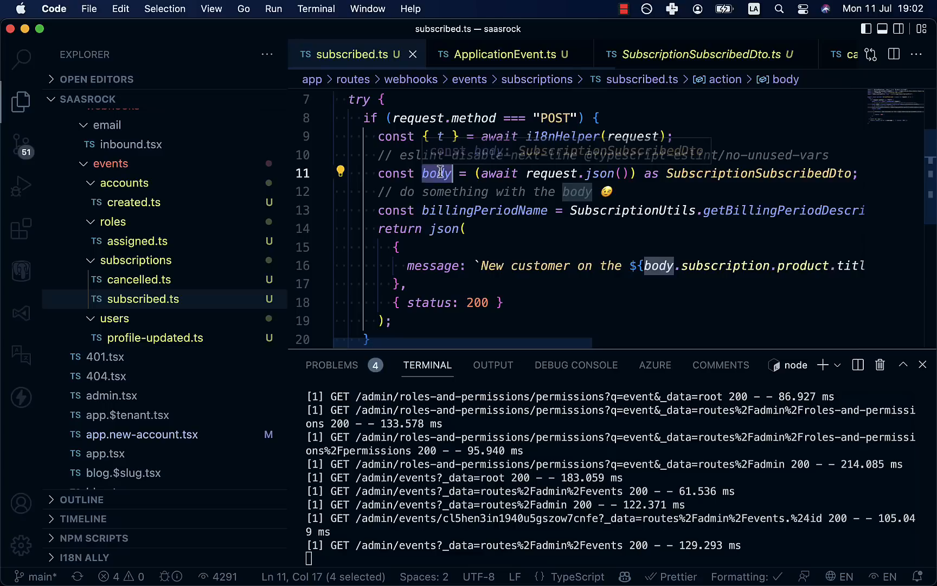
{"action": "mouse_move", "coordinate": [434, 174]}
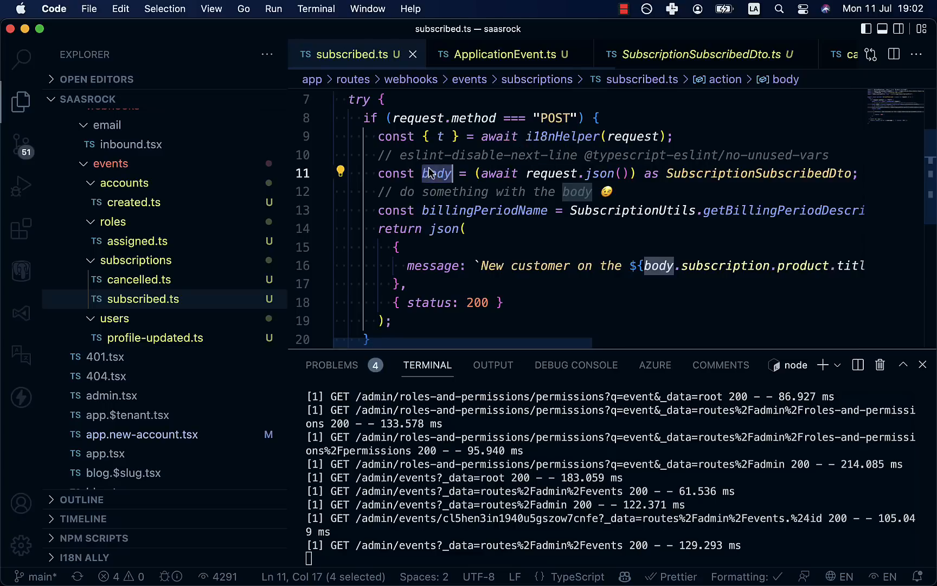
{"action": "mouse_move", "coordinate": [444, 173]}
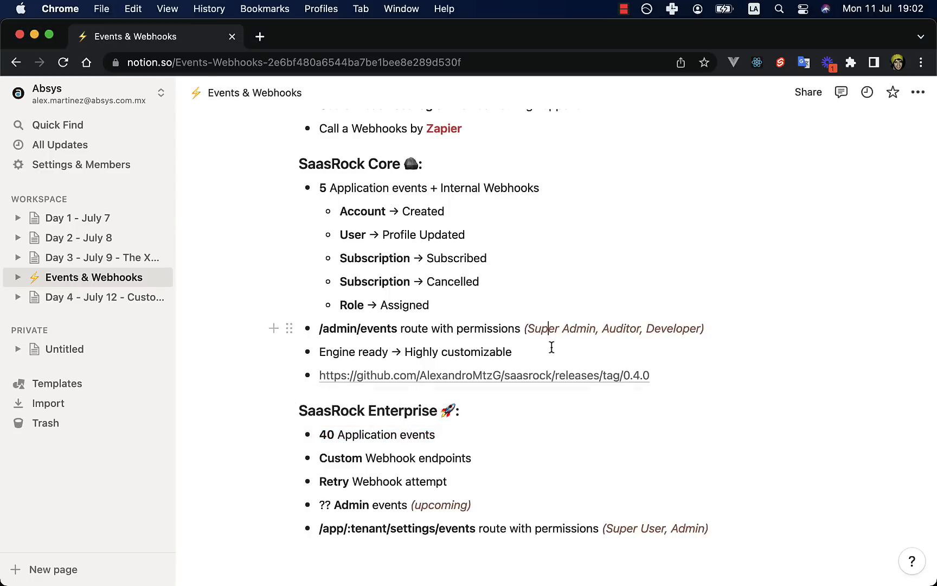
{"action": "mouse_move", "coordinate": [737, 310]}
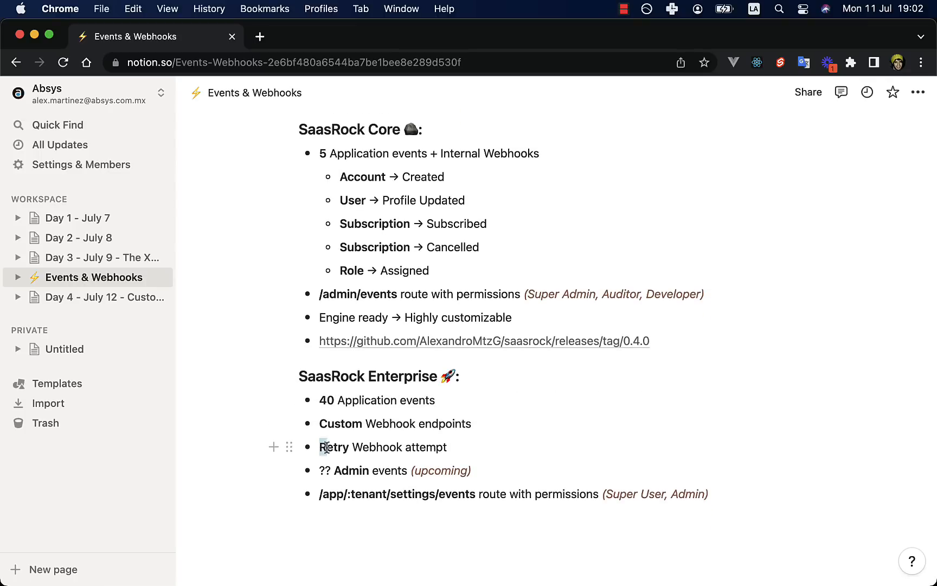
{"action": "left_click_drag", "start_coordinate": [320, 446], "coordinate": [446, 447]}
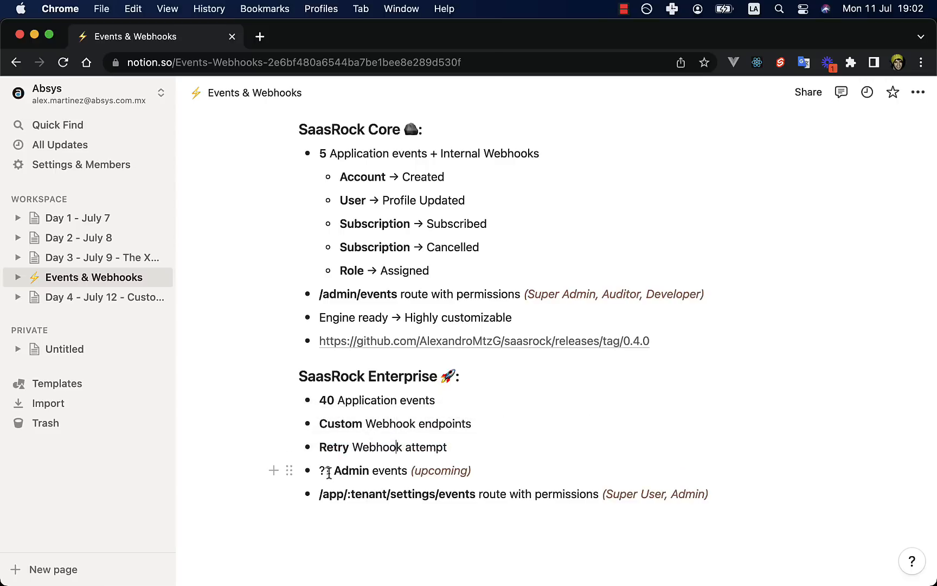
{"action": "left_click_drag", "start_coordinate": [320, 471], "coordinate": [371, 470]}
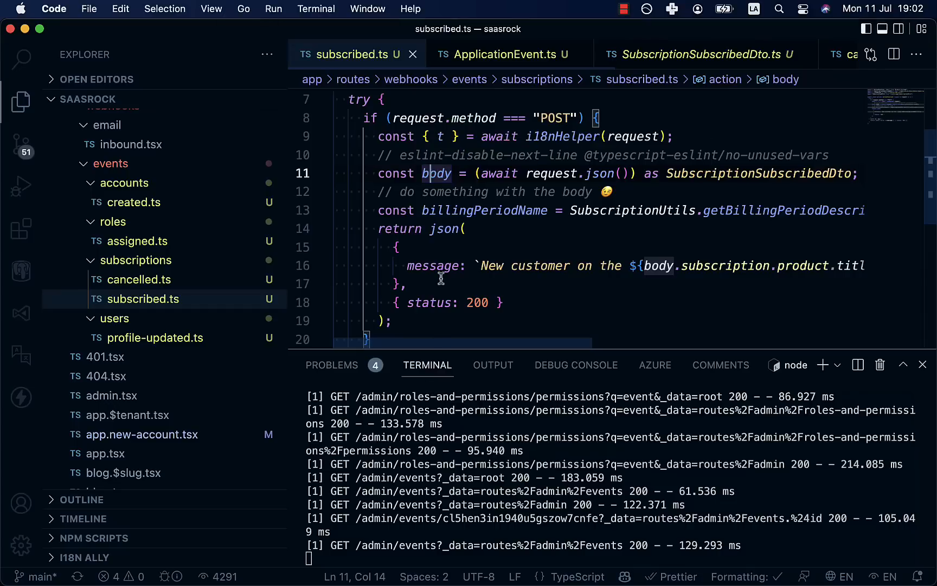
{"action": "left_click", "coordinate": [511, 54]}
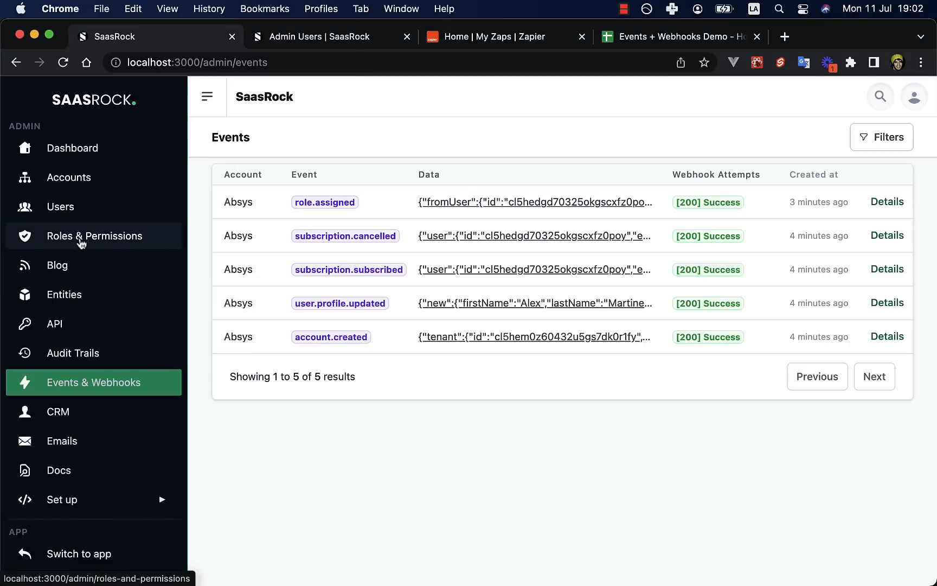
{"action": "mouse_move", "coordinate": [57, 424]}
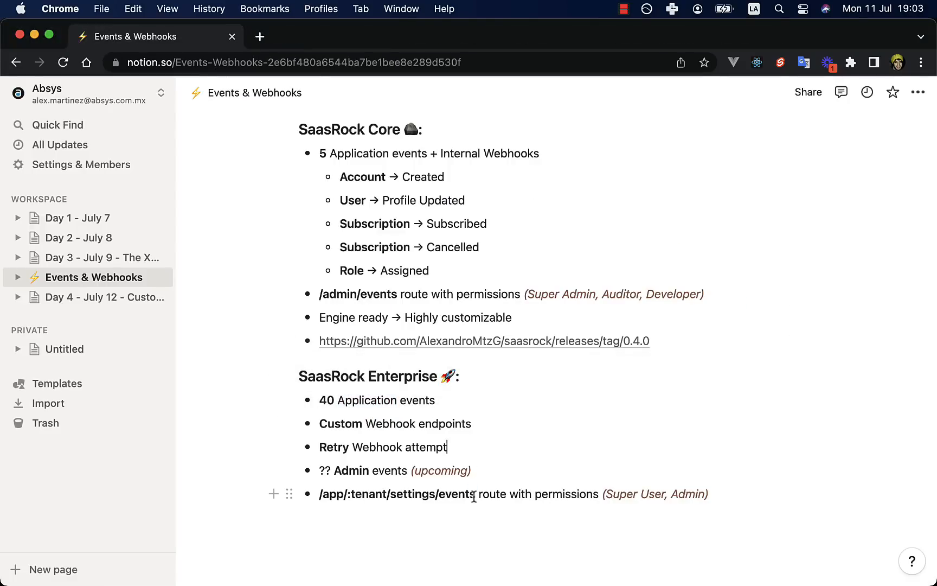
{"action": "left_click_drag", "start_coordinate": [320, 495], "coordinate": [475, 494]}
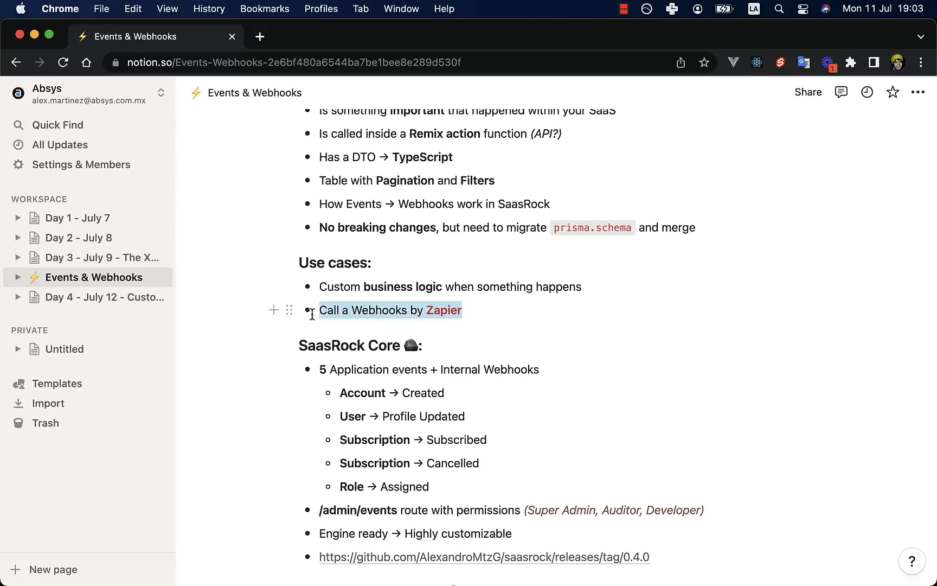
{"action": "left_click", "coordinate": [469, 310]}
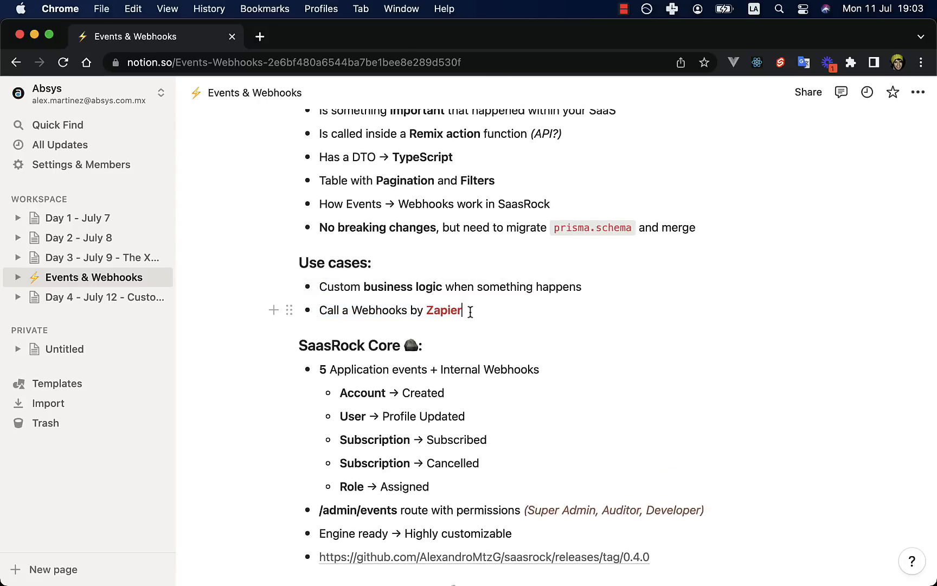
- Find and open subscriptionService.ts, then subscriptionsEventsService.ts, via the quick file search
{"action": "triple_click", "coordinate": [388, 311]}
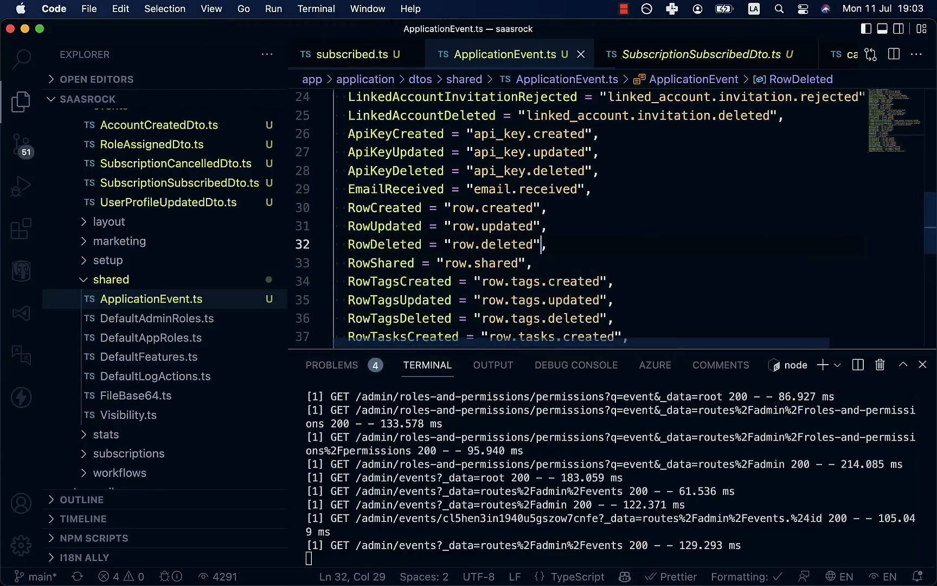
{"action": "left_click", "coordinate": [353, 54]}
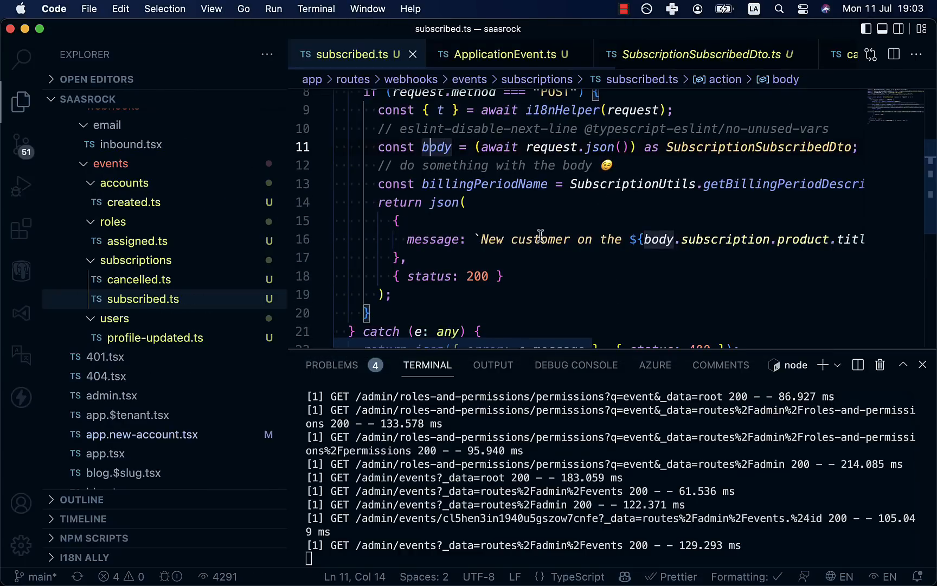
{"action": "type", "text": "subssub"}
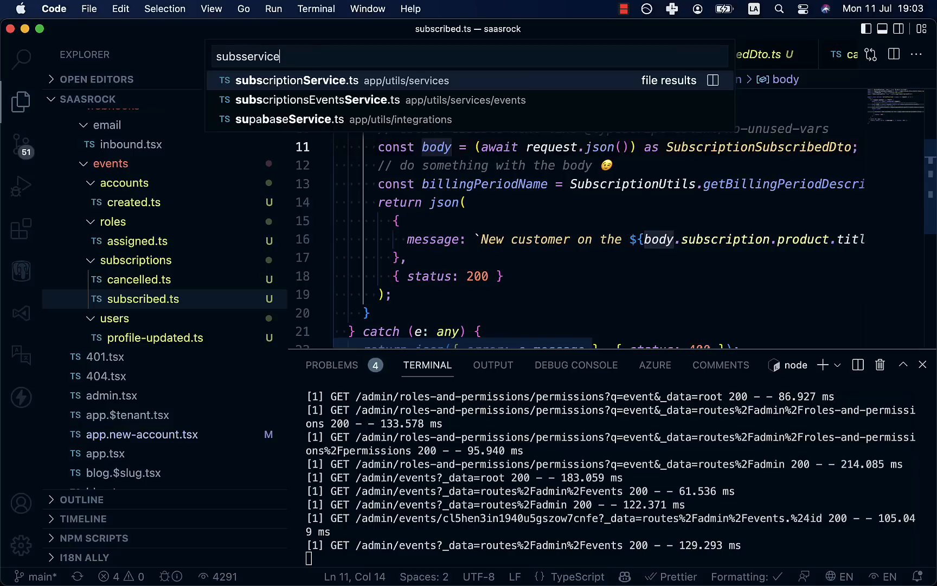
{"action": "left_click", "coordinate": [295, 80]}
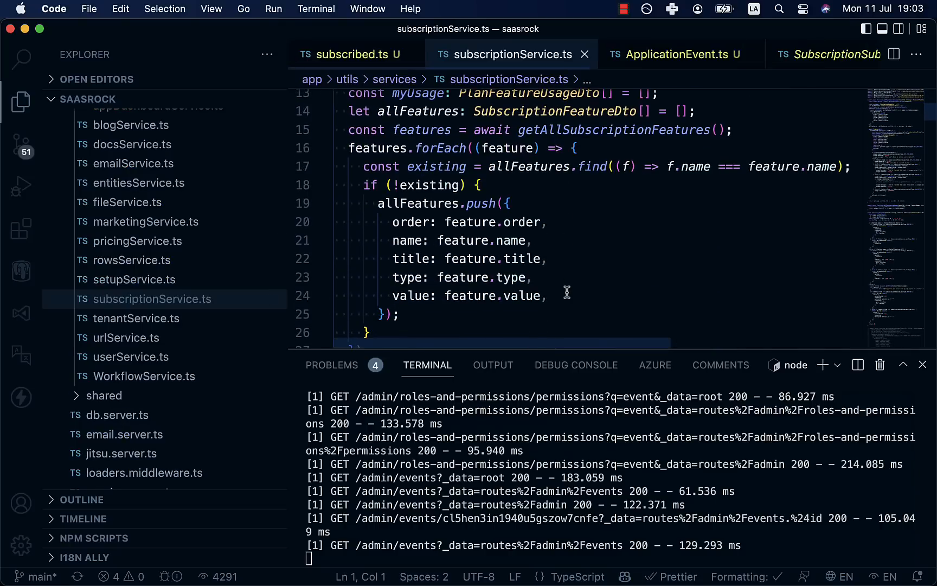
{"action": "type", "text": "subsceven"}
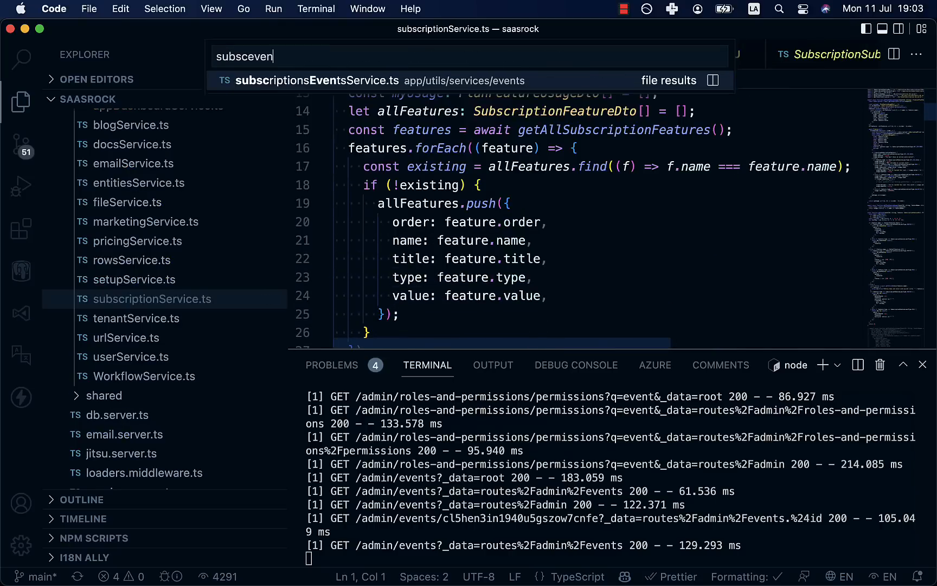
{"action": "left_click", "coordinate": [317, 80]}
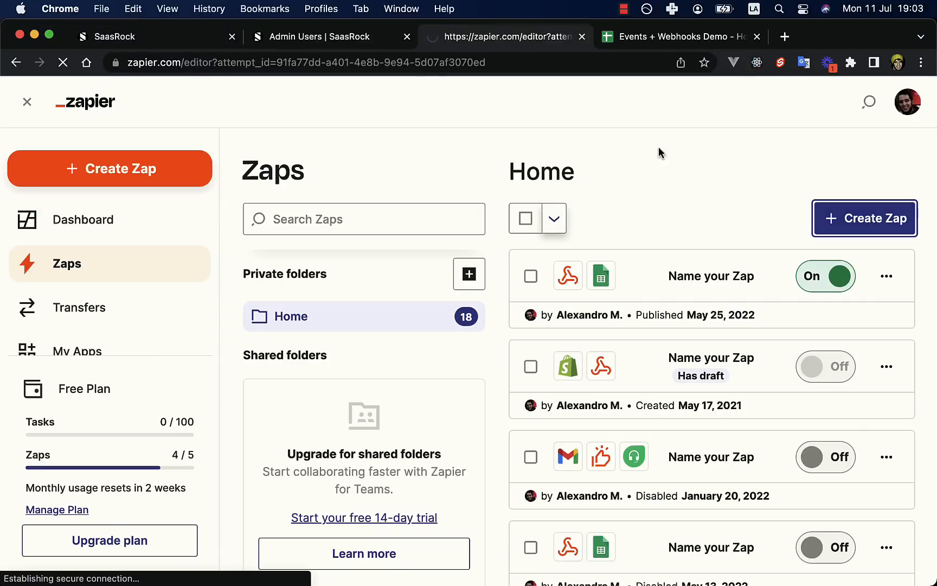
- Create a new Zap with Webhooks by Zapier as the trigger app and the Catch Hook event
{"action": "left_click", "coordinate": [109, 168]}
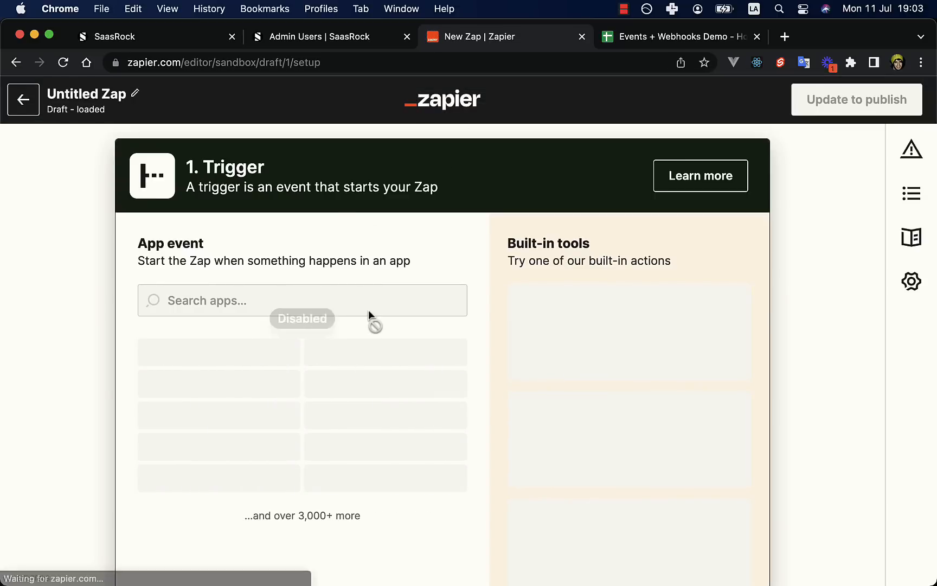
{"action": "left_click", "coordinate": [623, 9]}
{"action": "type", "text": "webhooks by"}
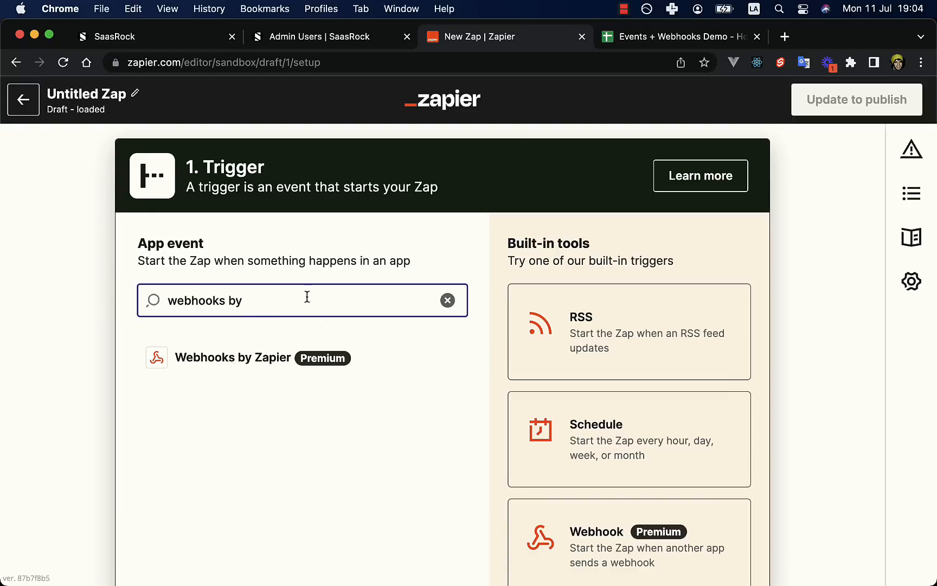
{"action": "left_click", "coordinate": [234, 358]}
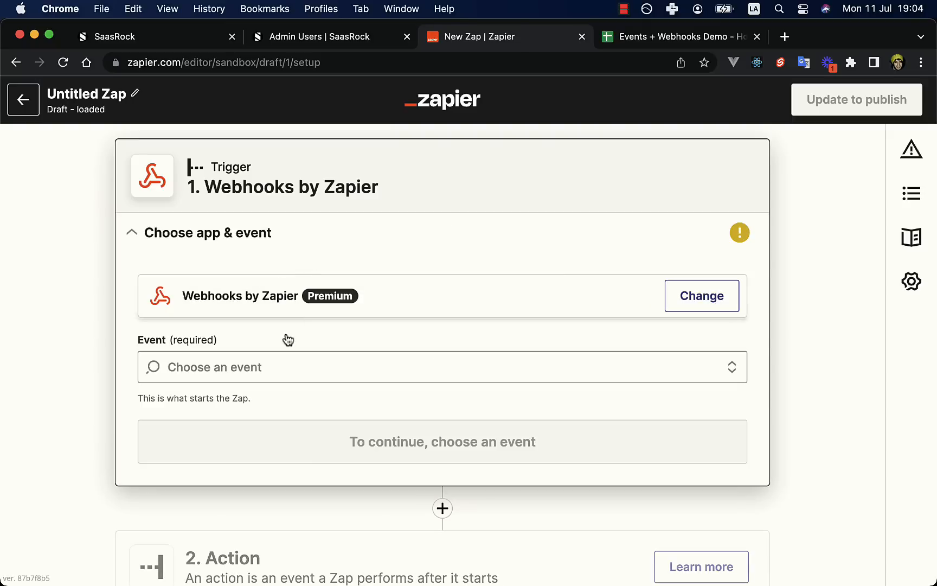
{"action": "left_click", "coordinate": [441, 366]}
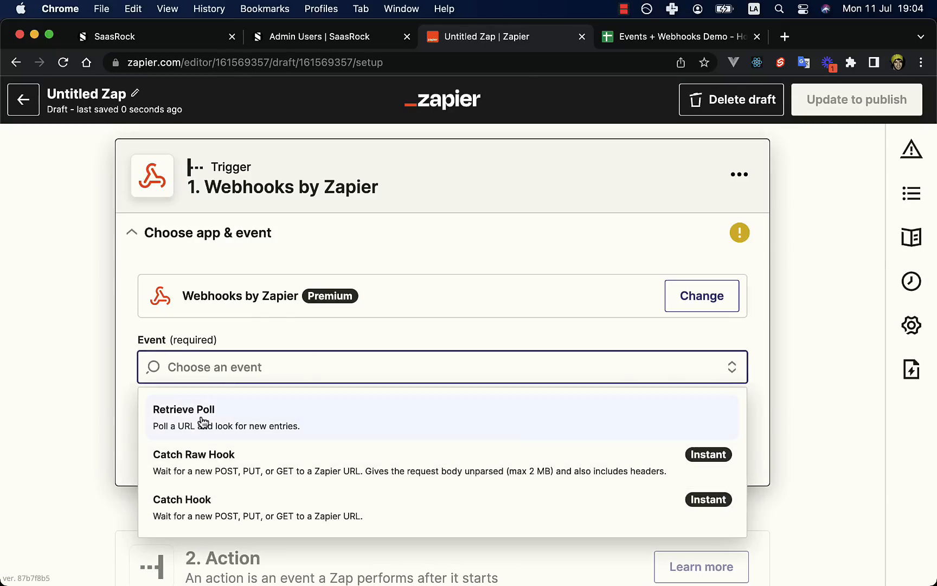
{"action": "mouse_move", "coordinate": [226, 473]}
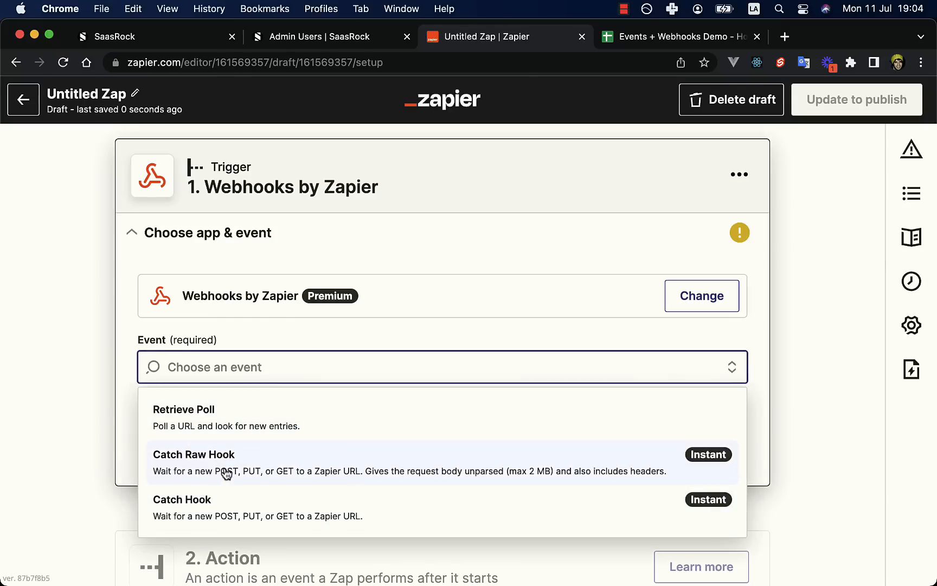
{"action": "left_click", "coordinate": [182, 499]}
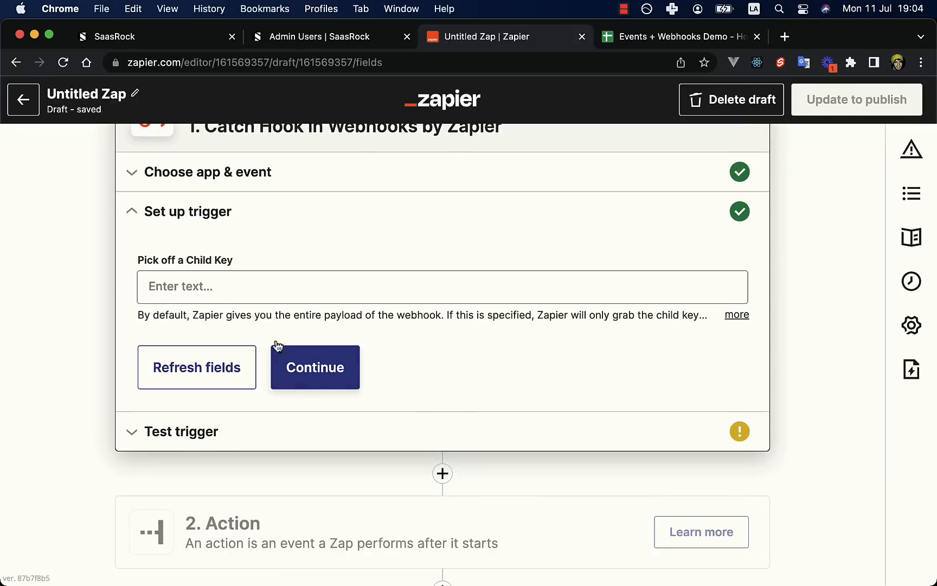
- Switch the trigger to Catch Raw Hook, copy its webhook URL and test it, finding no request yet
{"action": "left_click", "coordinate": [315, 367]}
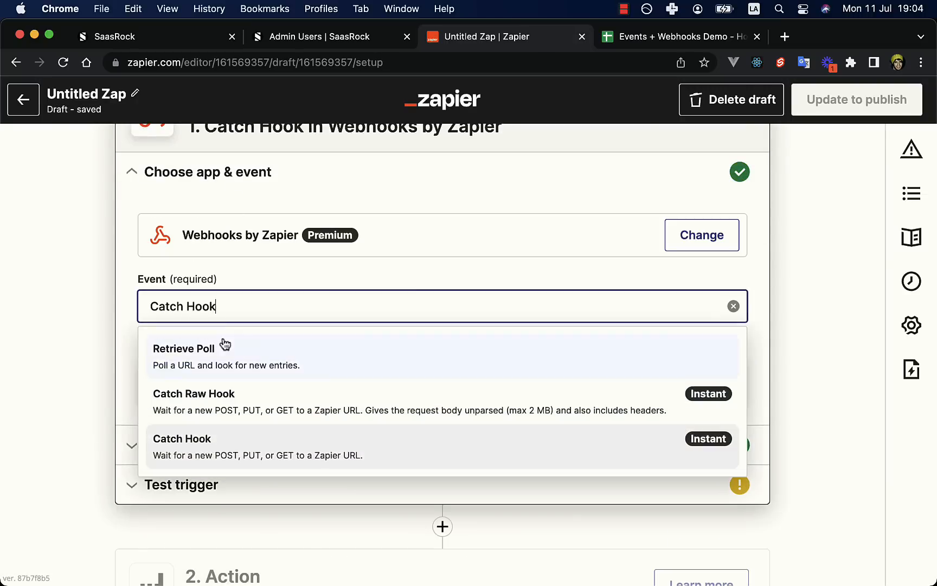
{"action": "left_click", "coordinate": [194, 394]}
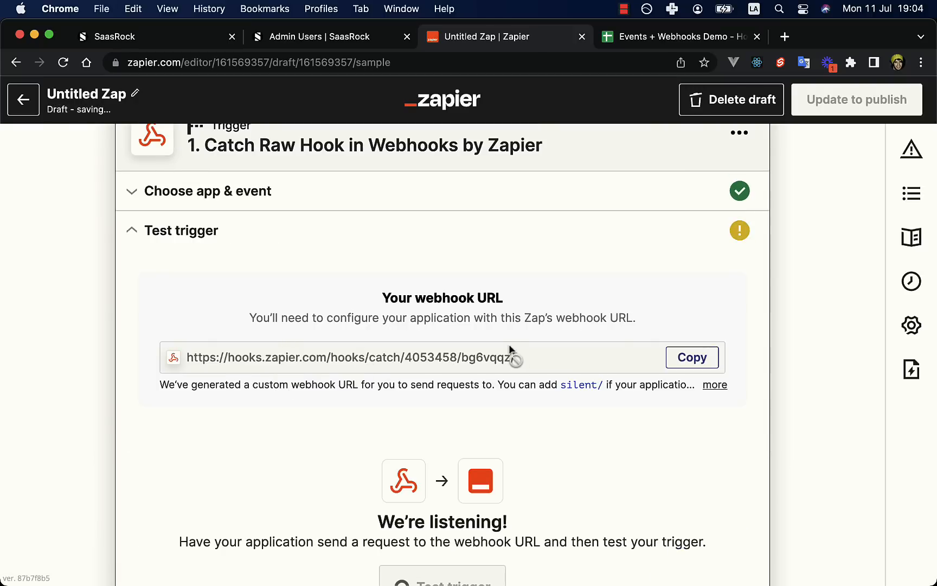
{"action": "left_click", "coordinate": [692, 357]}
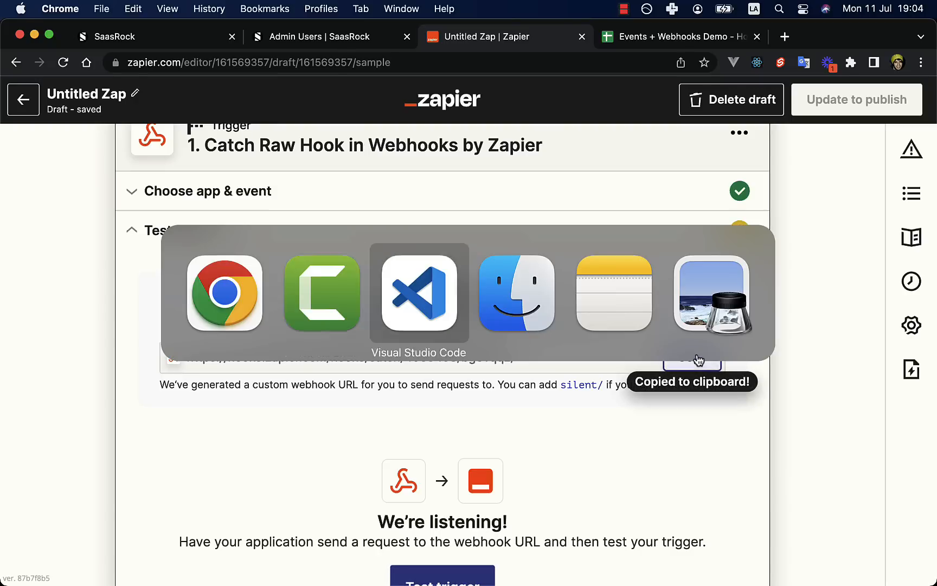
{"action": "left_click", "coordinate": [419, 293]}
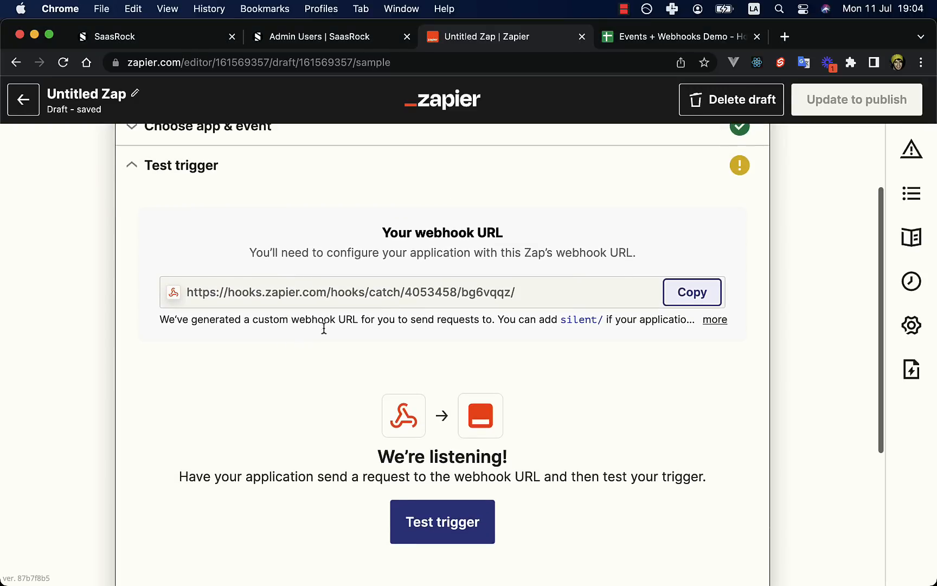
{"action": "scroll", "scroll_direction": "down", "scroll_amount": 3}
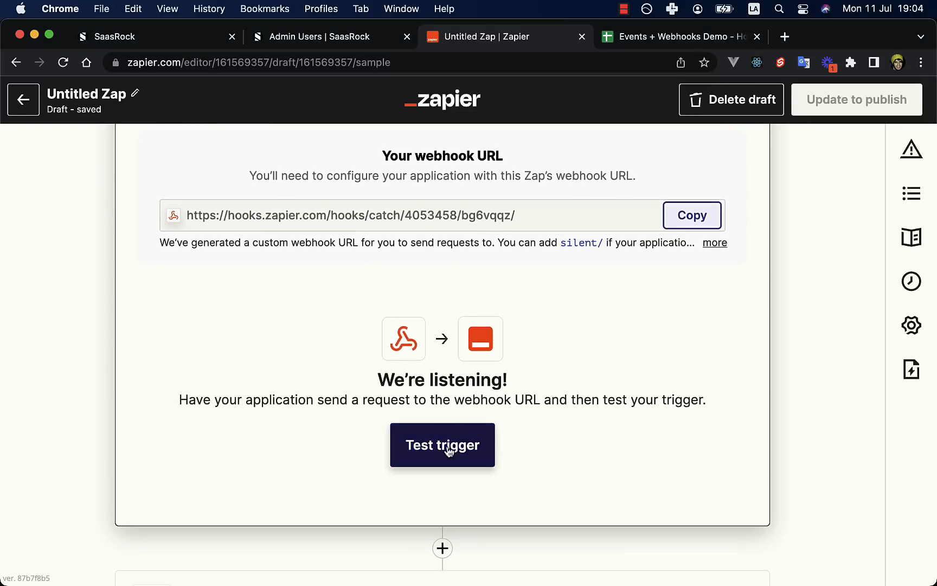
{"action": "left_click", "coordinate": [443, 445]}
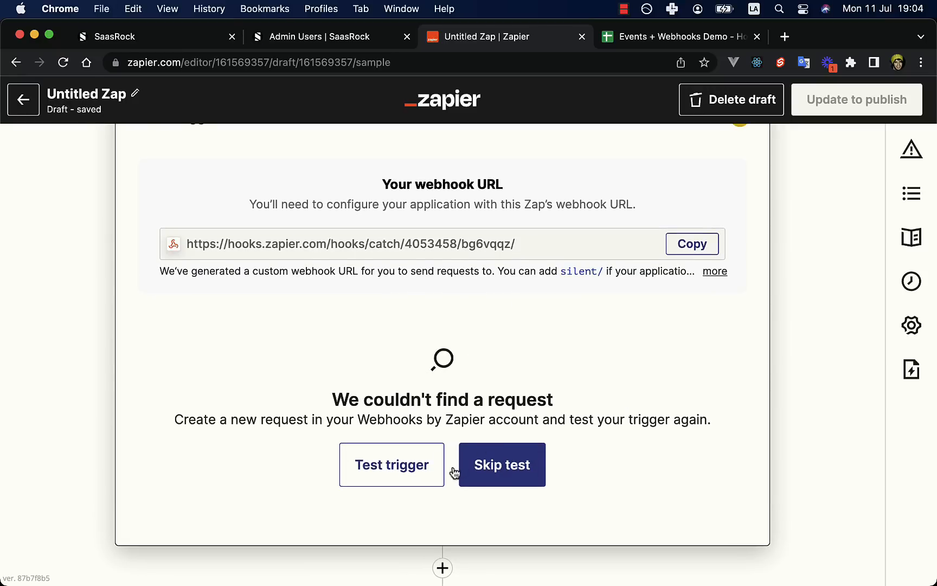
{"action": "left_click", "coordinate": [318, 37]}
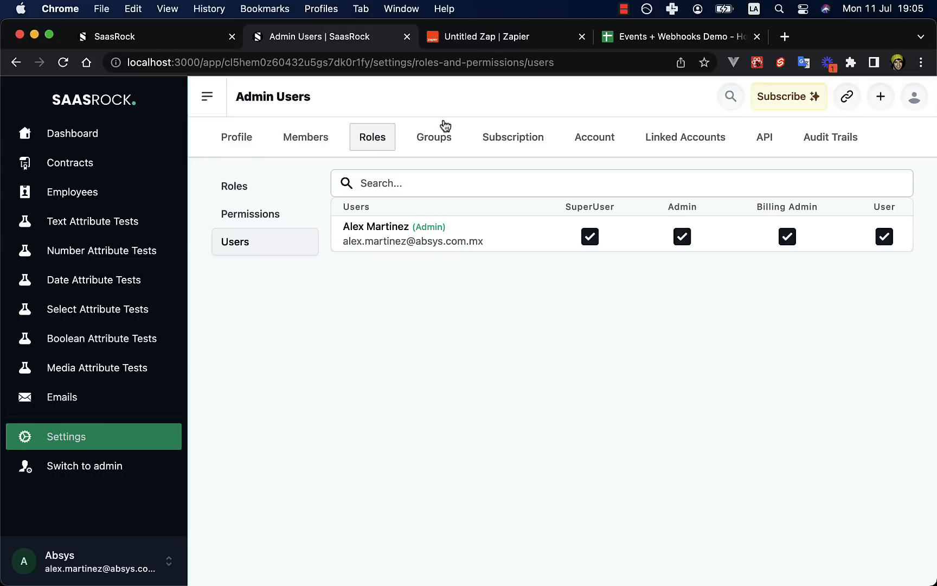
- Subscribe to the Standard plan through Stripe checkout and check the fired event in admin Events
{"action": "left_click", "coordinate": [513, 136]}
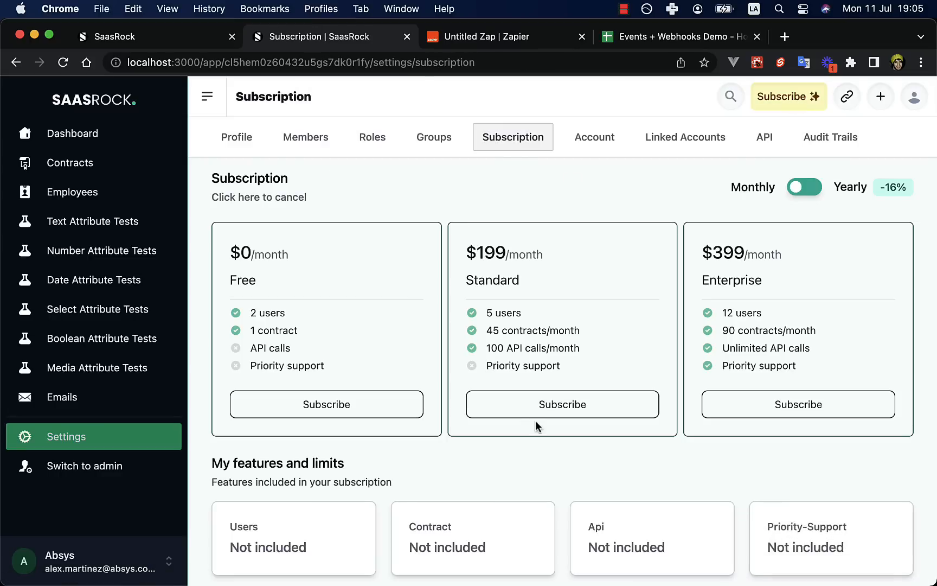
{"action": "left_click", "coordinate": [563, 405]}
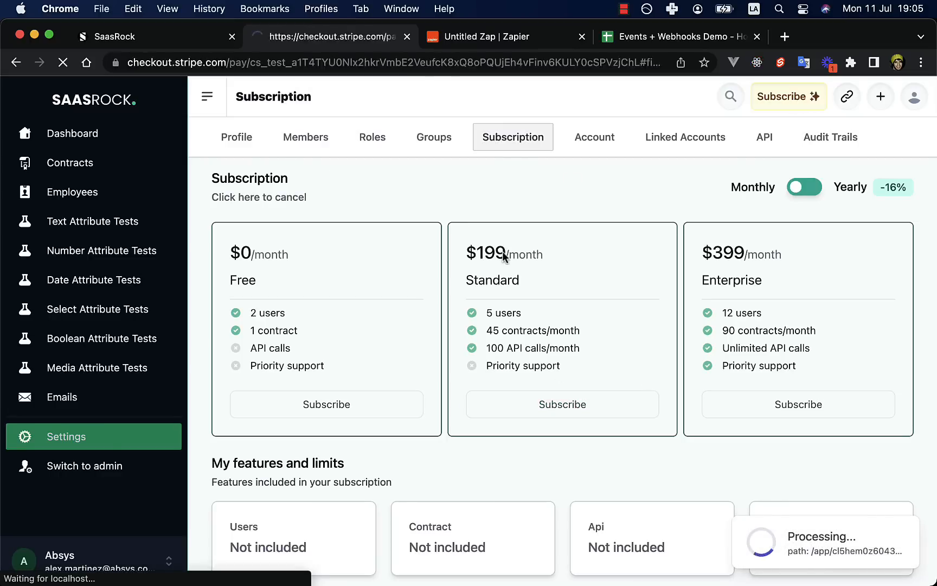
{"action": "left_click", "coordinate": [562, 404]}
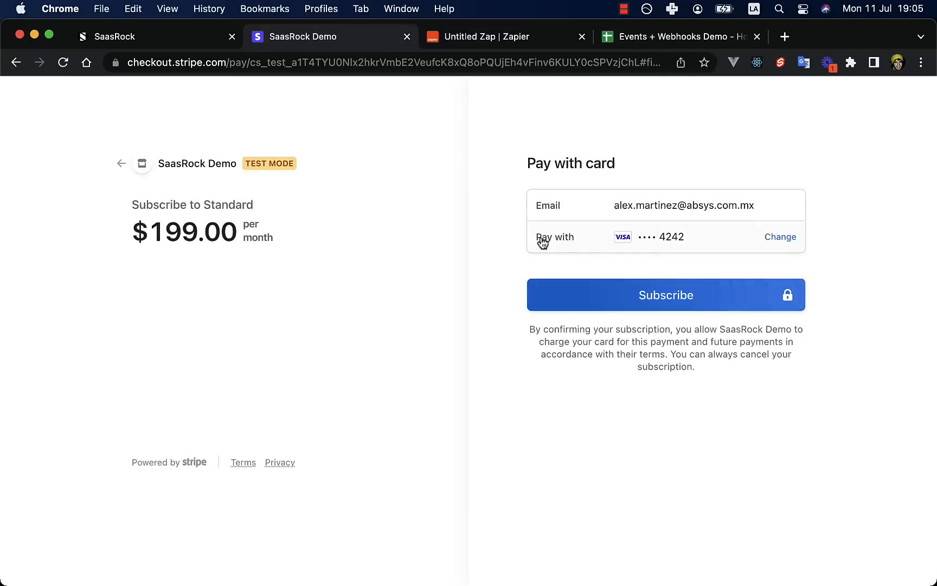
{"action": "left_click", "coordinate": [666, 295]}
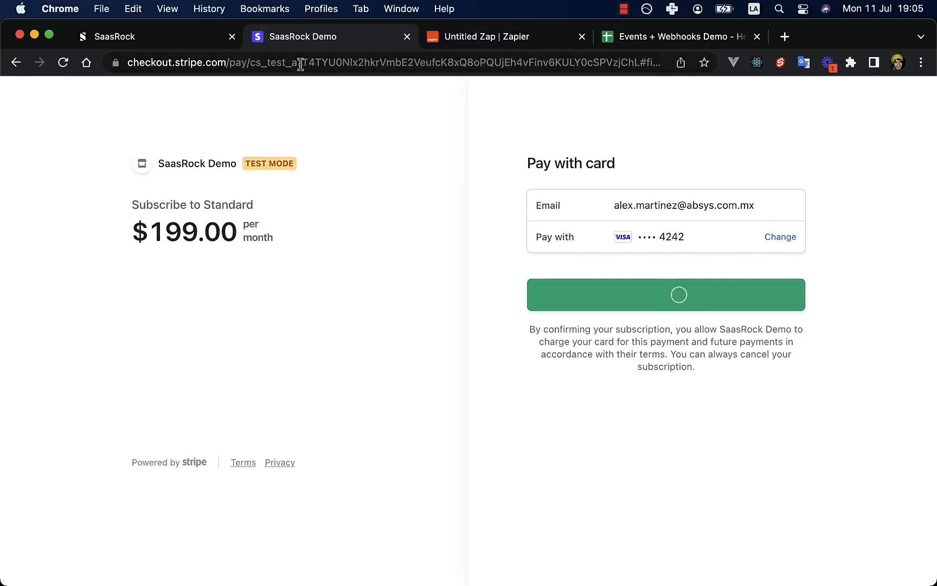
{"action": "left_click", "coordinate": [114, 37]}
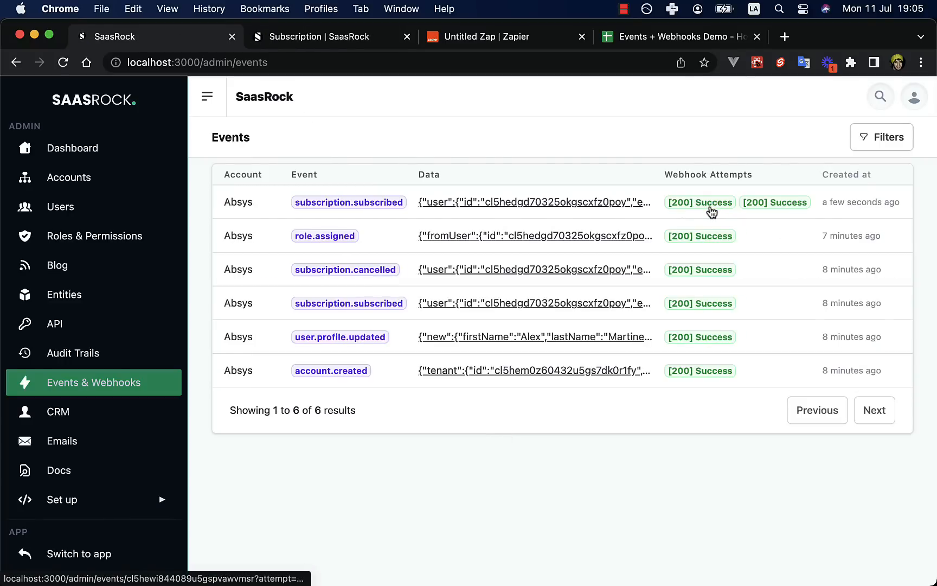
{"action": "left_click", "coordinate": [502, 36]}
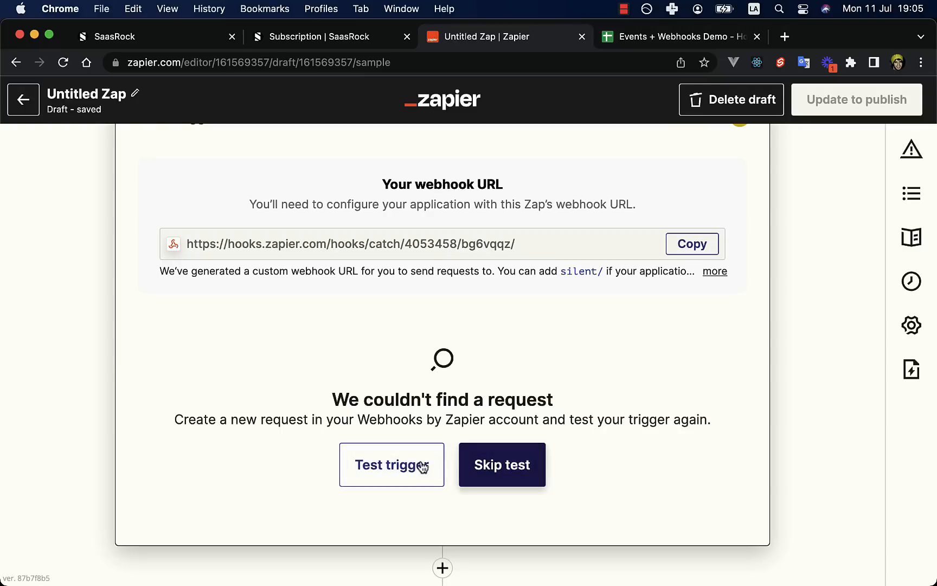
- Retest the trigger to catch the subscription request and target the Events + Webhooks Demo spreadsheet
{"action": "left_click", "coordinate": [391, 464]}
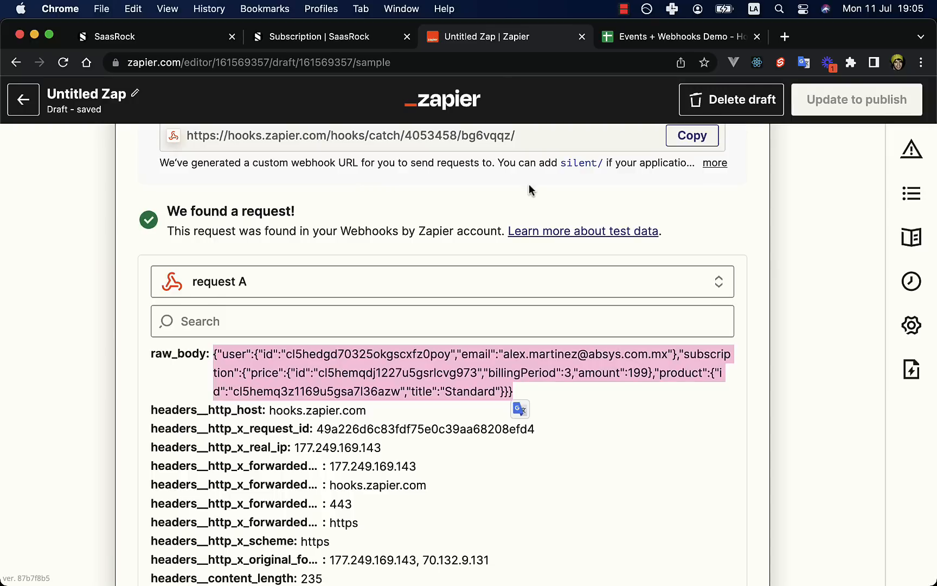
{"action": "scroll", "scroll_direction": "down", "scroll_amount": 3}
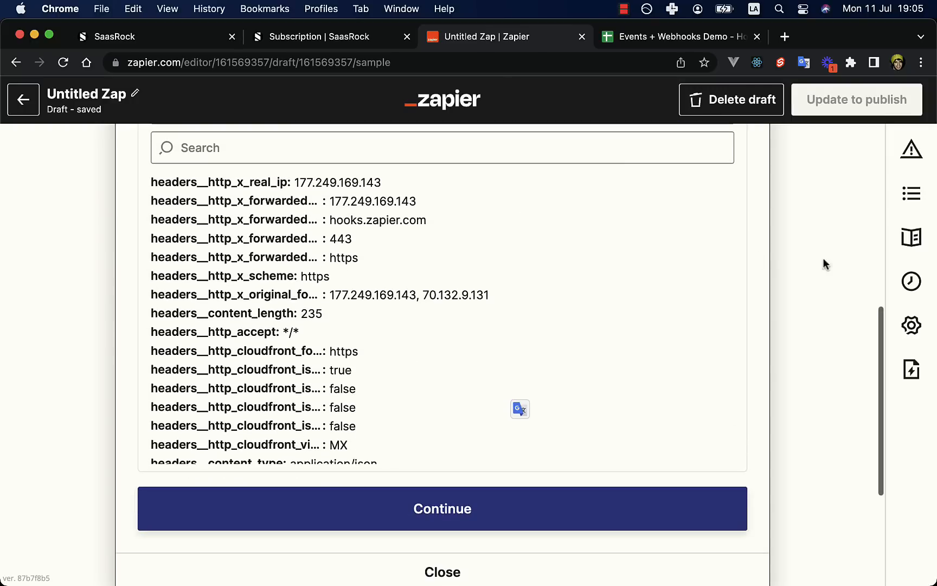
{"action": "left_click", "coordinate": [623, 8]}
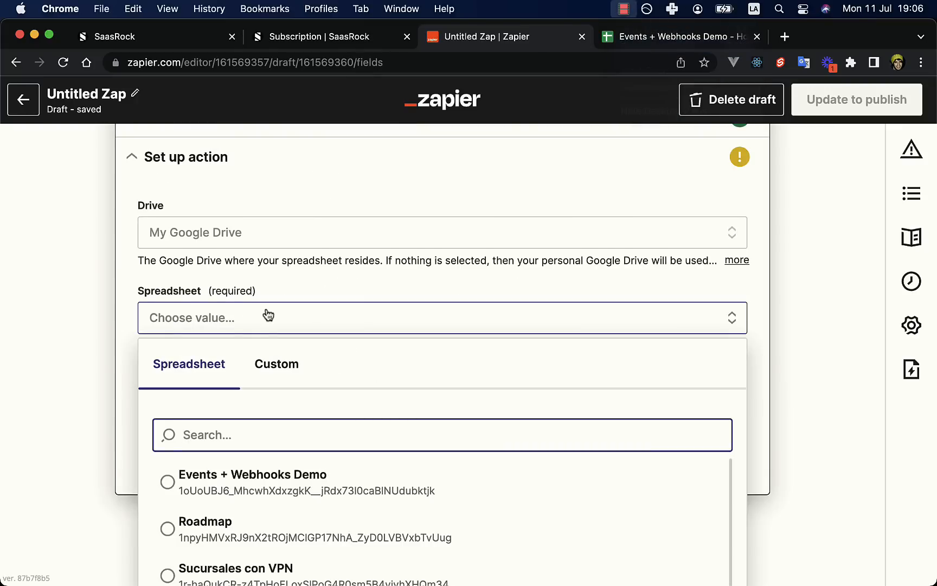
{"action": "left_click", "coordinate": [252, 475]}
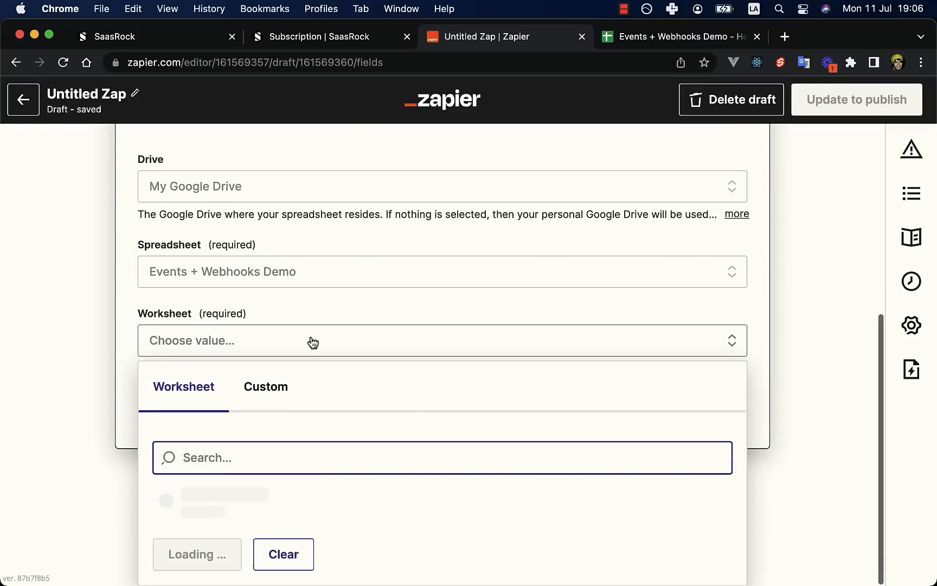
{"action": "left_click", "coordinate": [678, 37]}
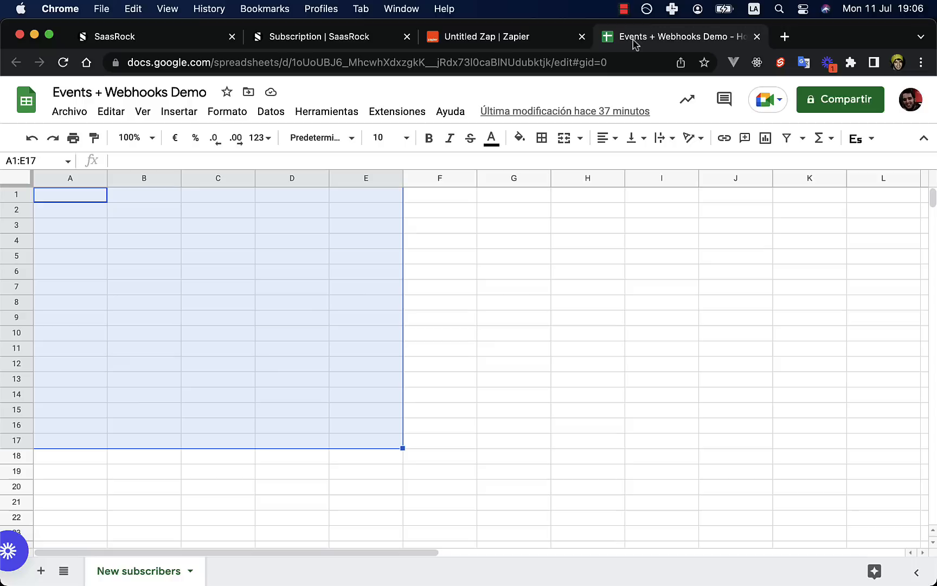
- Add the User id, User email, Price and Title headers to the New subscribers sheet
{"action": "left_click", "coordinate": [291, 363]}
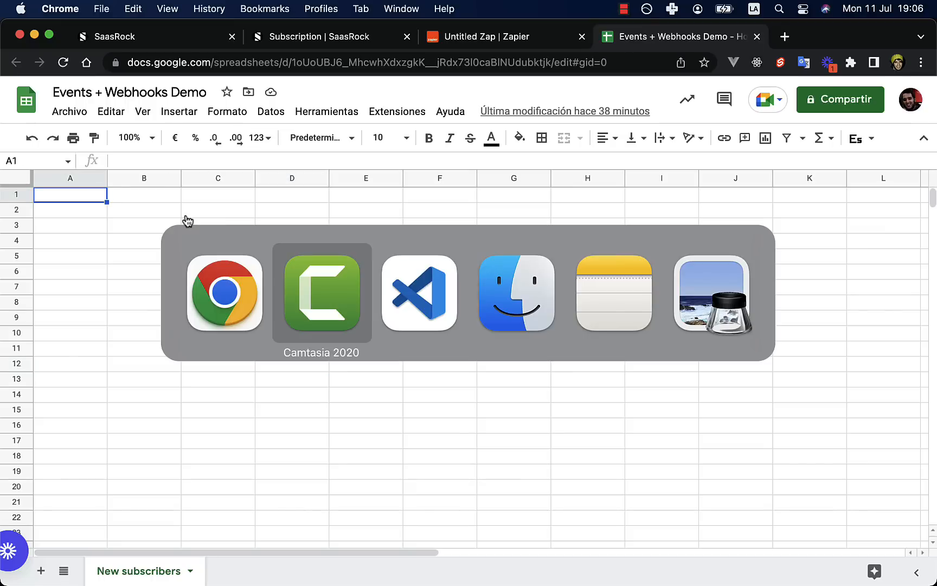
{"action": "left_click", "coordinate": [419, 293]}
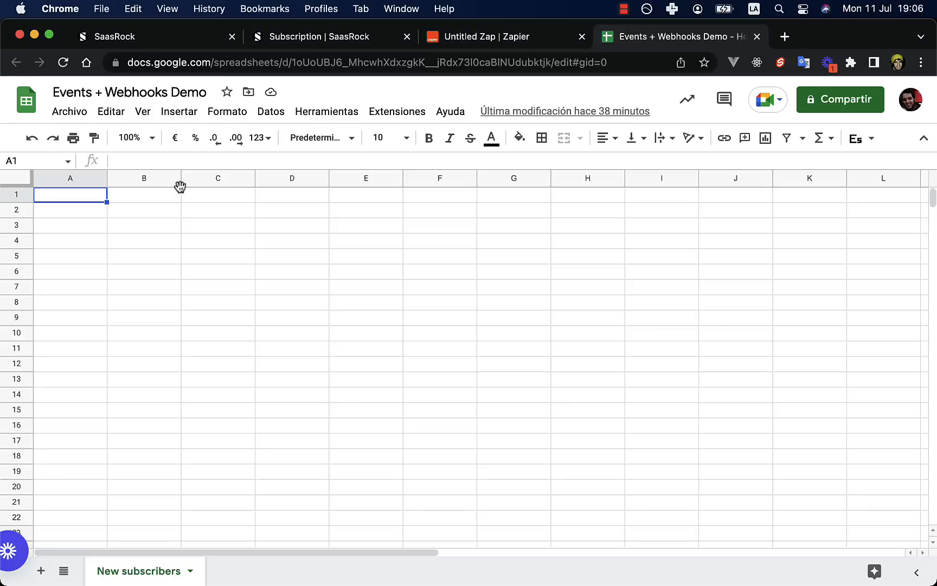
{"action": "type", "text": "User id"}
{"action": "left_click", "coordinate": [144, 195]}
{"action": "type", "text": "User email"}
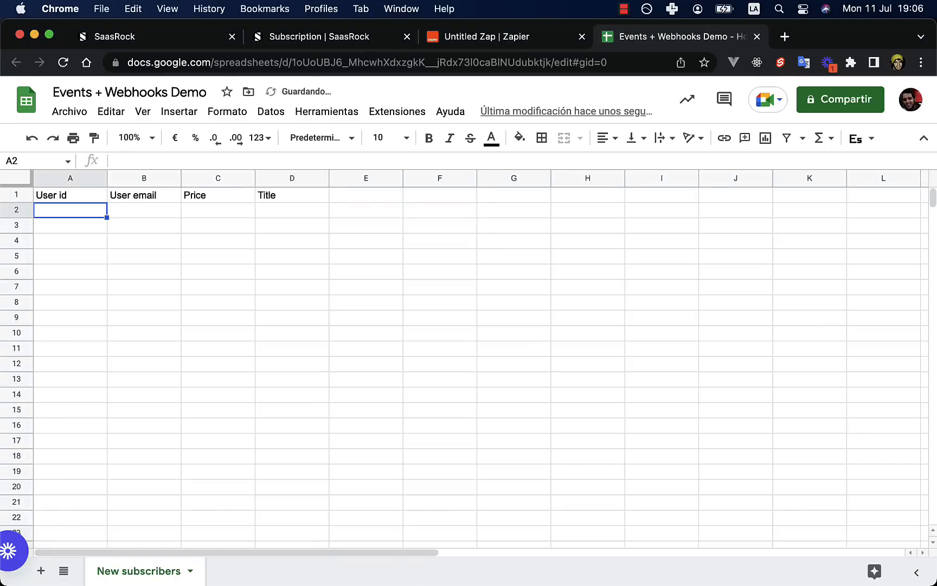
{"action": "left_click", "coordinate": [493, 37]}
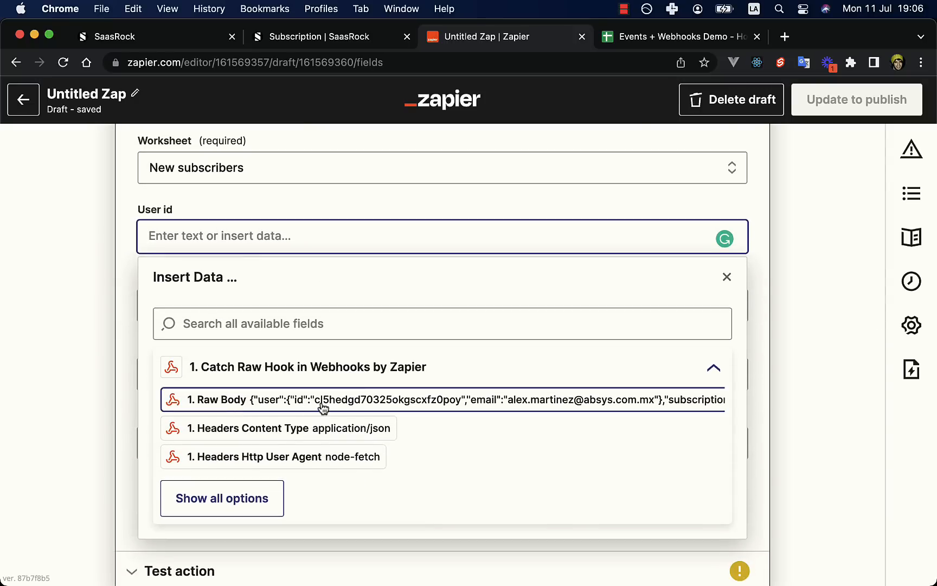
- Change the trigger event from the raw body to the parsed Catch Hook
{"action": "left_click", "coordinate": [323, 399]}
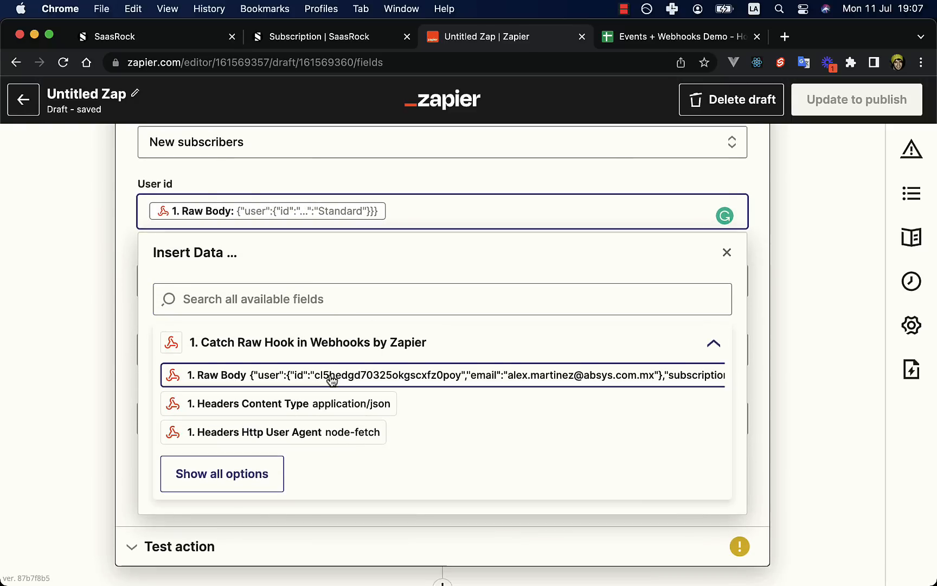
{"action": "left_click", "coordinate": [622, 9]}
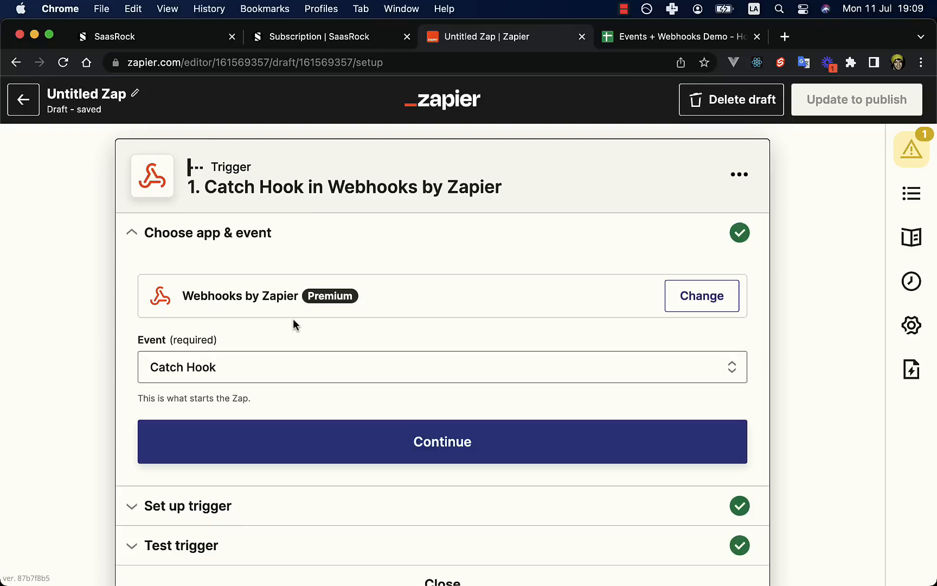
{"action": "left_click", "coordinate": [441, 371]}
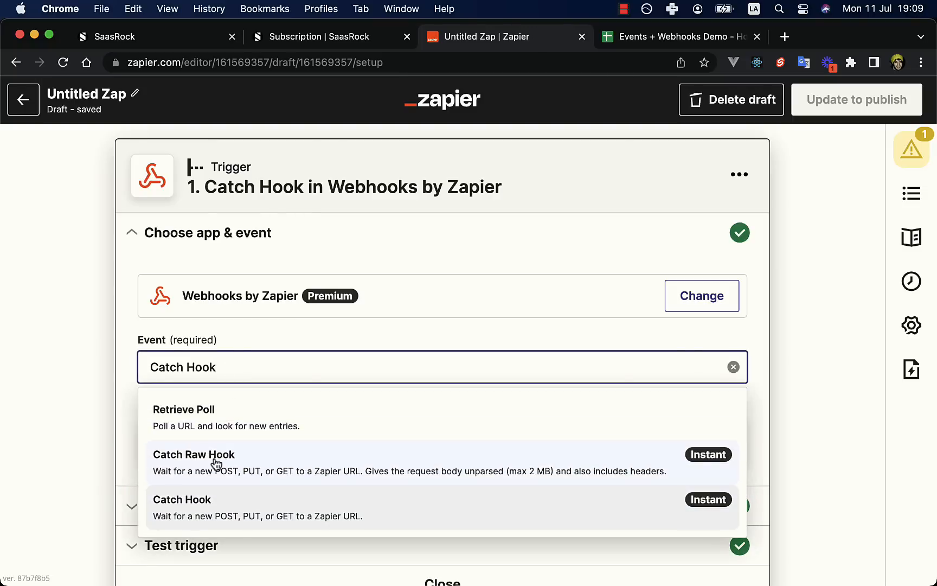
{"action": "left_click", "coordinate": [182, 507]}
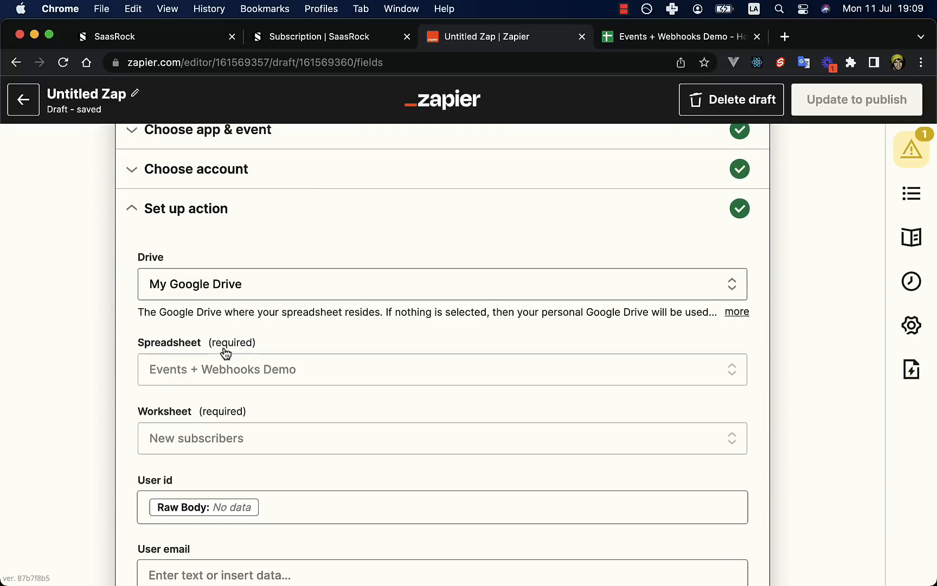
- Map user id, email and subscription price amount into the new row's columns
{"action": "left_click", "coordinate": [442, 369]}
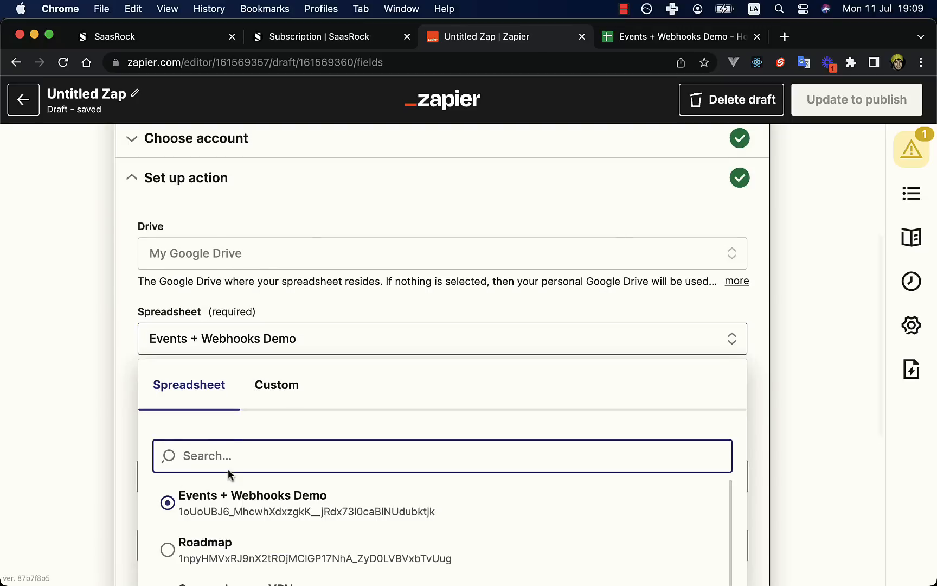
{"action": "scroll", "scroll_direction": "down", "scroll_amount": 3}
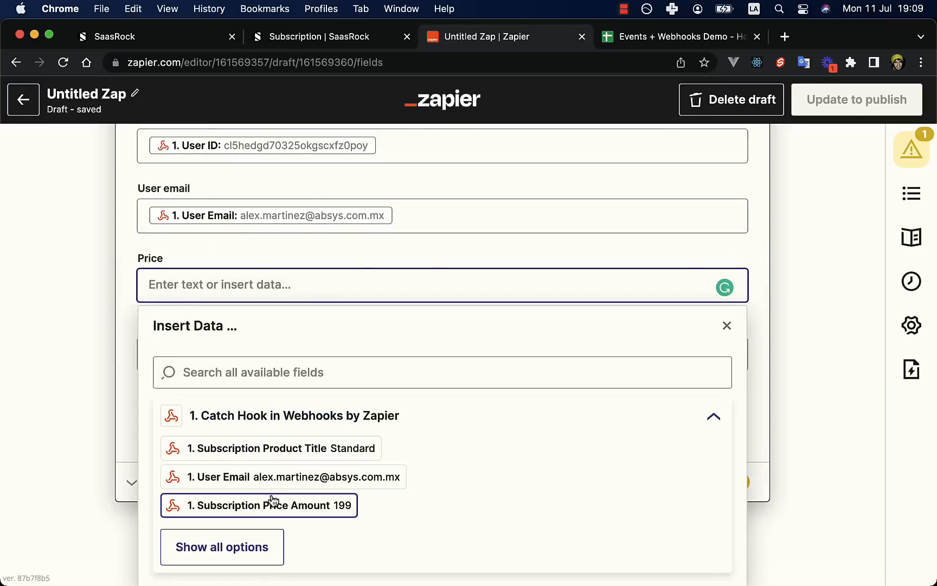
{"action": "left_click", "coordinate": [259, 506]}
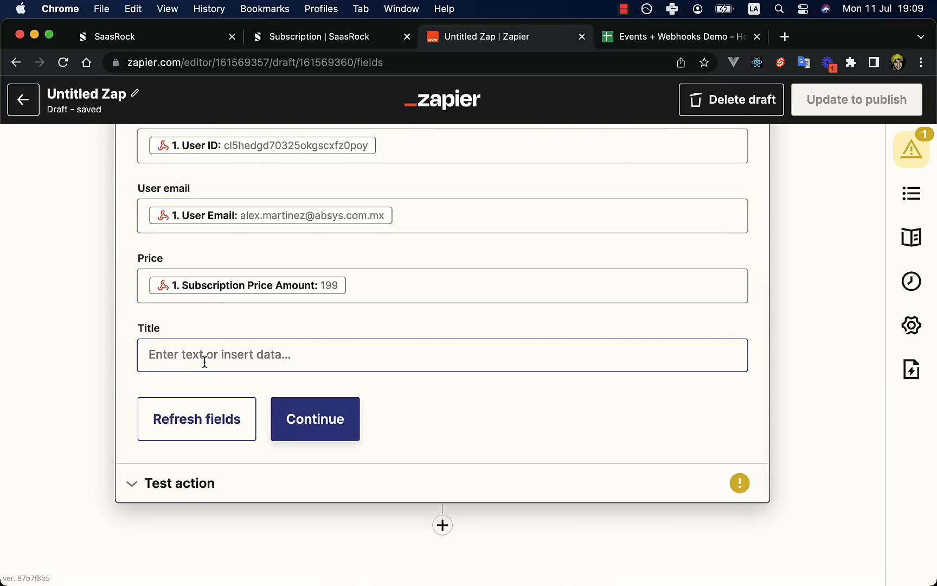
{"action": "left_click", "coordinate": [272, 447]}
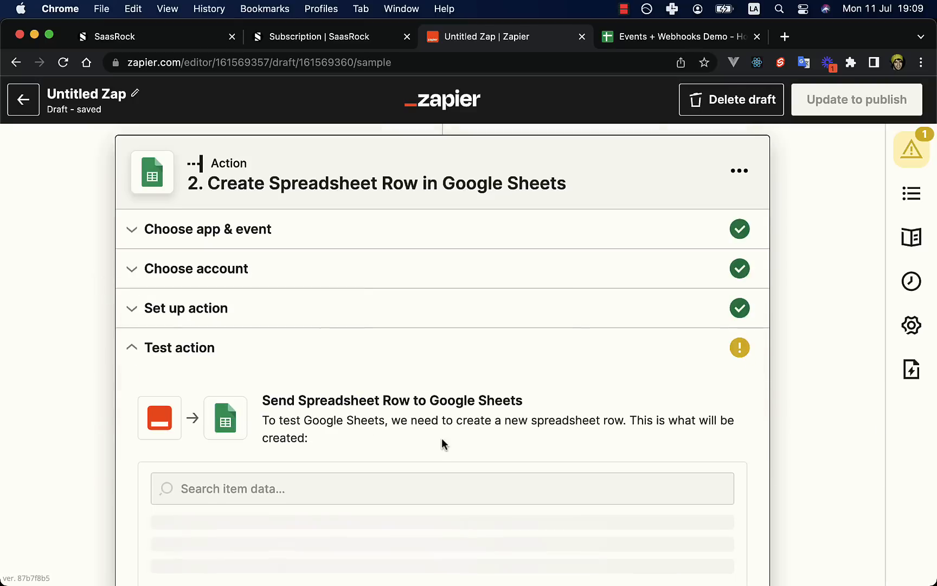
- Send the test row to Google Sheets and publish the Zap
{"action": "scroll", "scroll_direction": "down", "scroll_amount": 3}
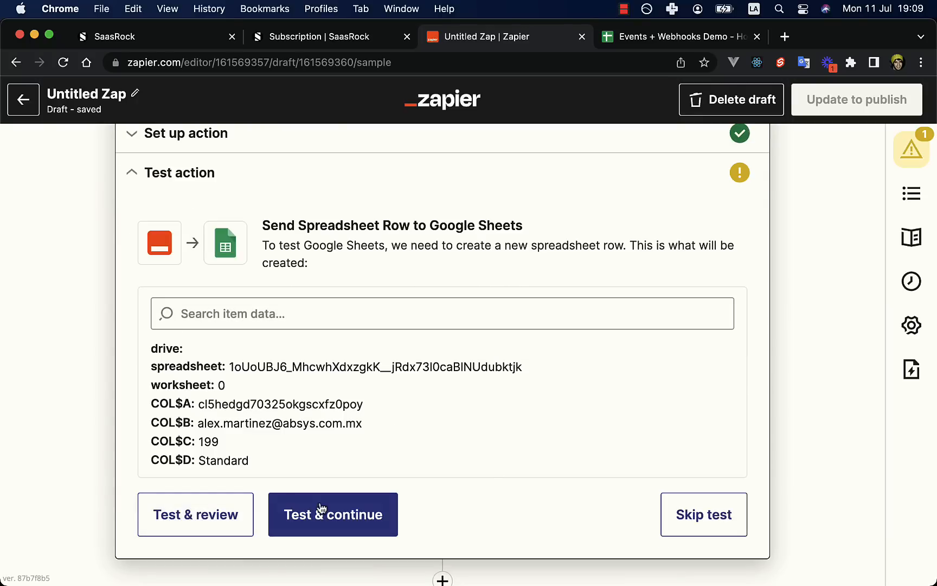
{"action": "left_click", "coordinate": [333, 514]}
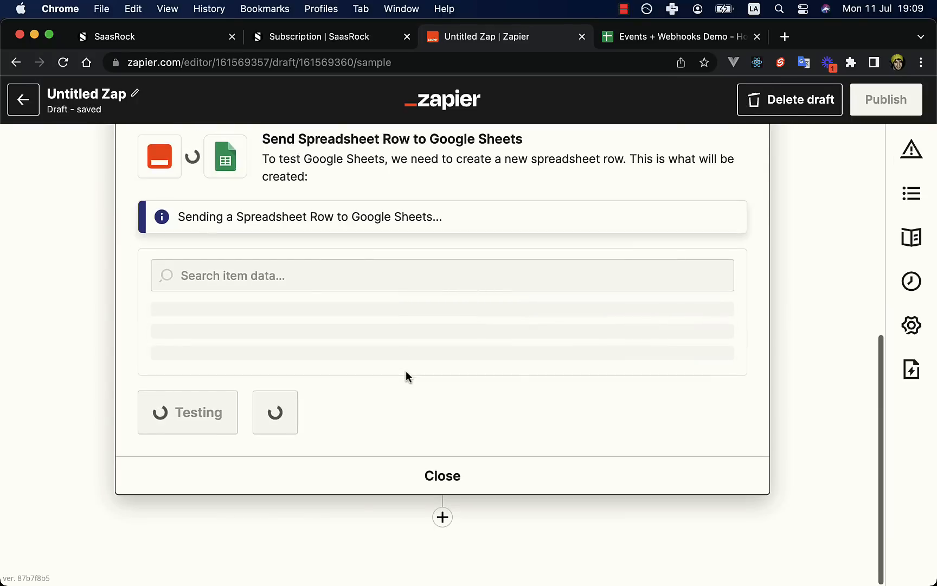
{"action": "left_click", "coordinate": [676, 37]}
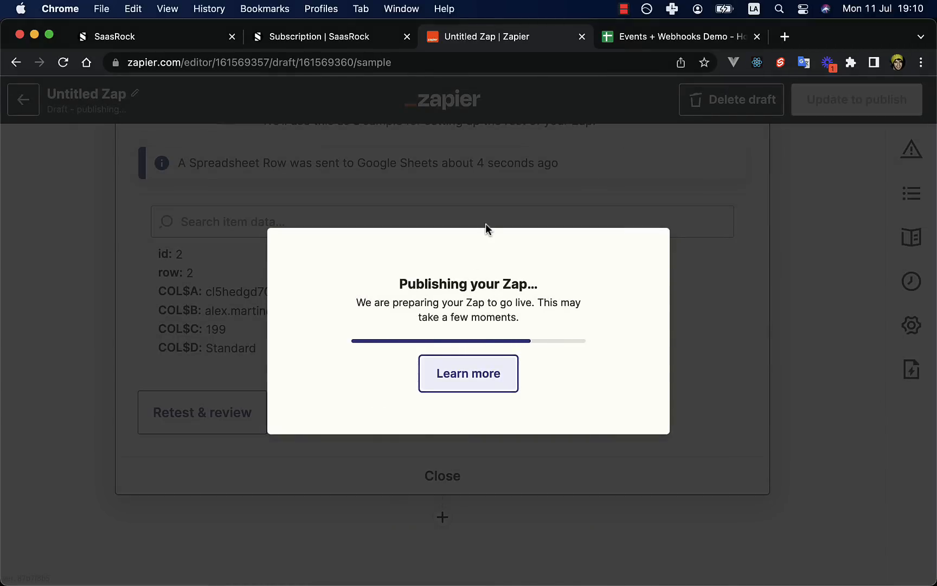
{"action": "left_click", "coordinate": [325, 37]}
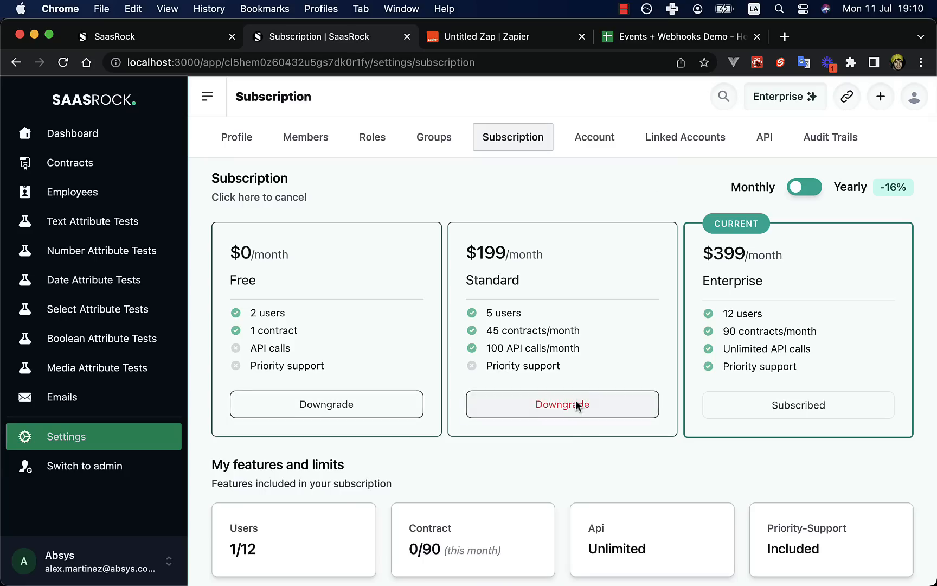
- Scroll the Events & Webhooks notes down to the SaasRock Enterprise feature list
{"action": "left_click", "coordinate": [563, 404]}
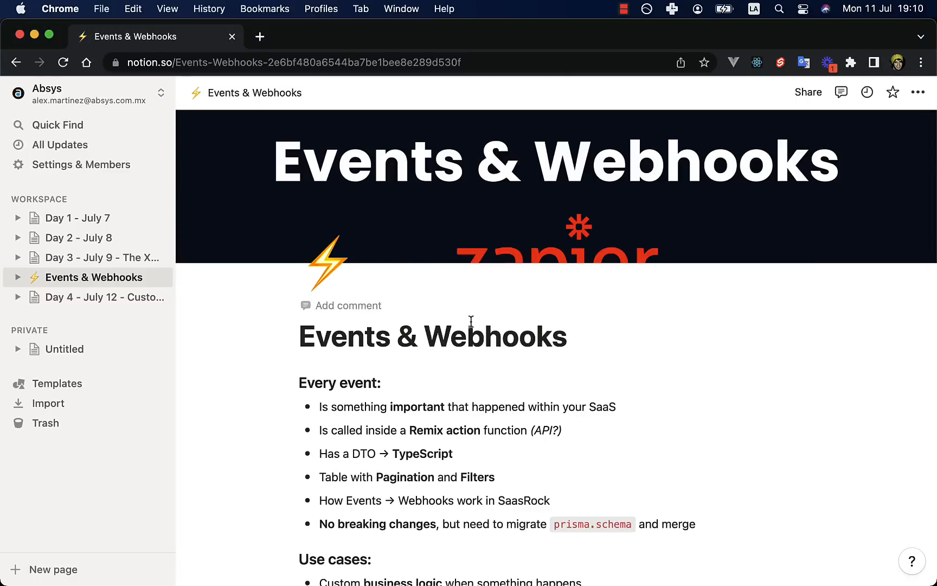
{"action": "scroll", "scroll_direction": "down", "scroll_amount": 3}
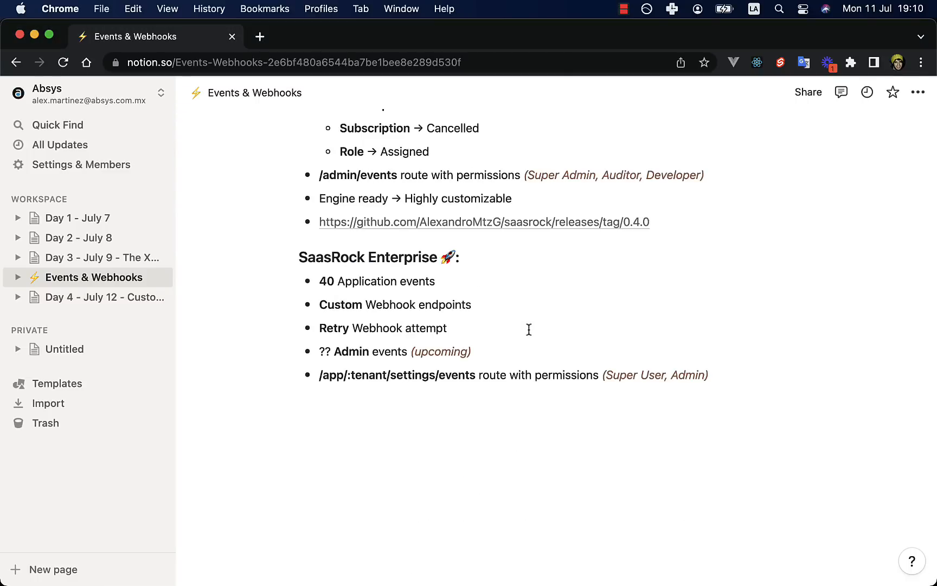